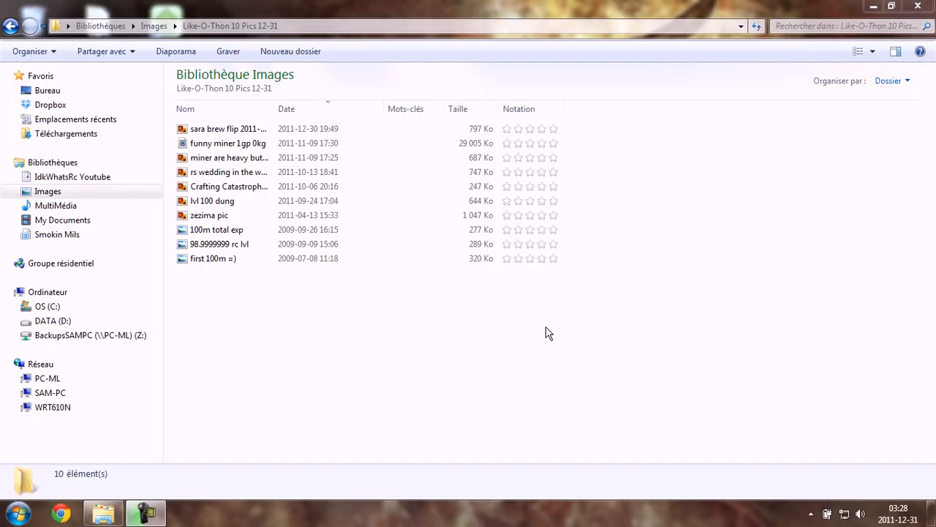
View the 'first 100m =)' screenshot with its Price Checker item values, reopening it from the folder
double_click(213, 259)
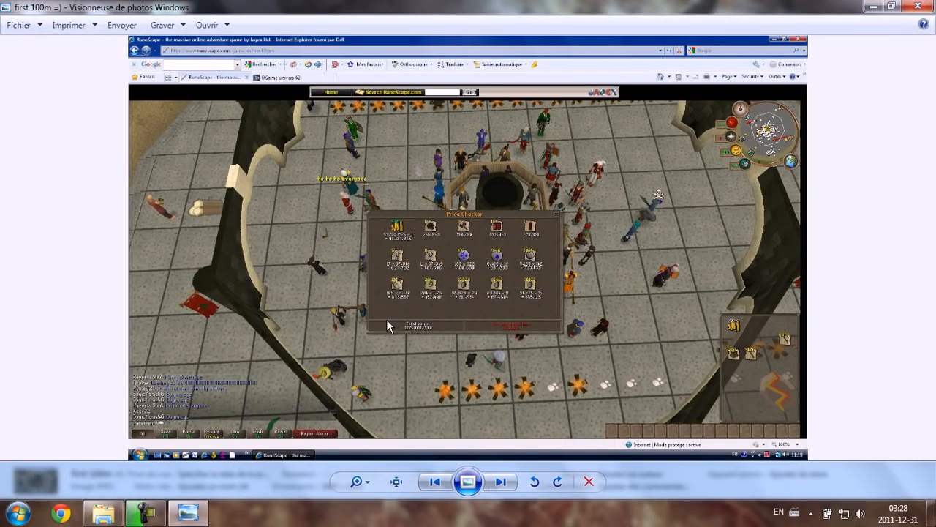
mouse_move(869, 38)
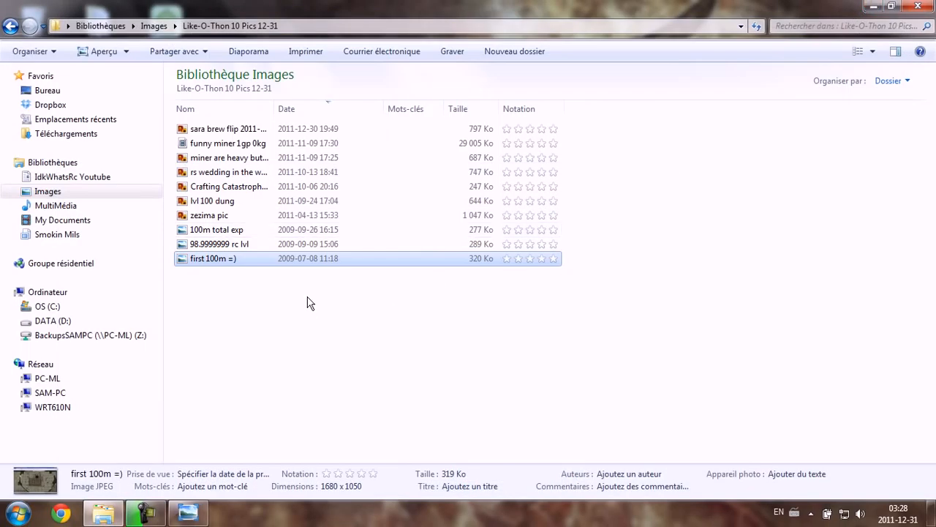
mouse_move(287, 270)
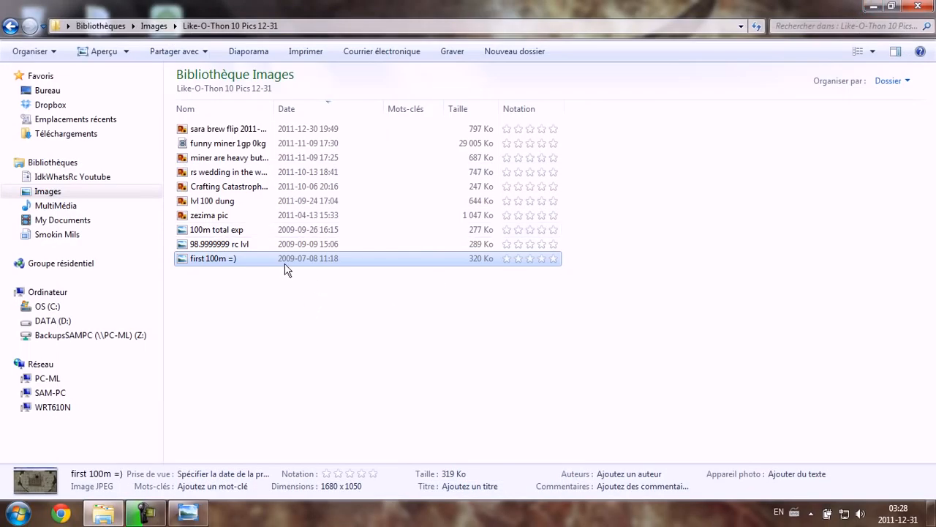
mouse_move(354, 344)
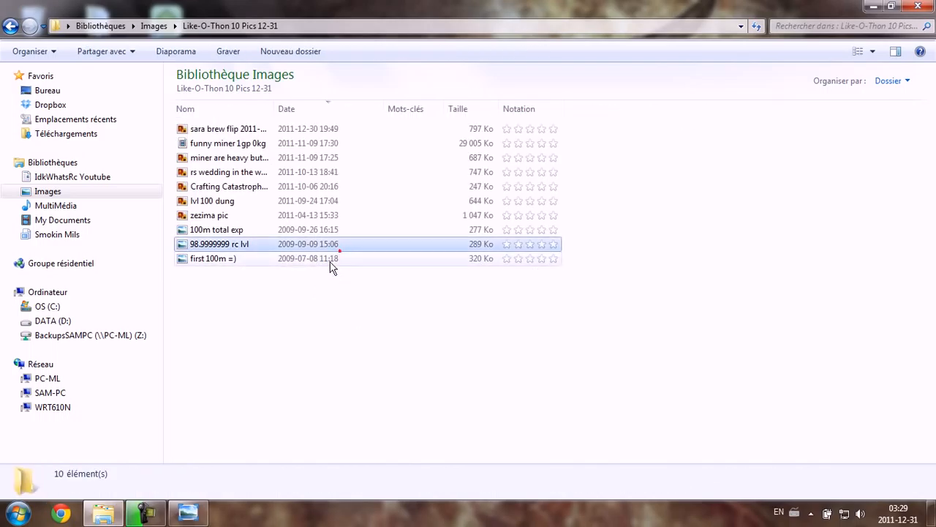
double_click(213, 258)
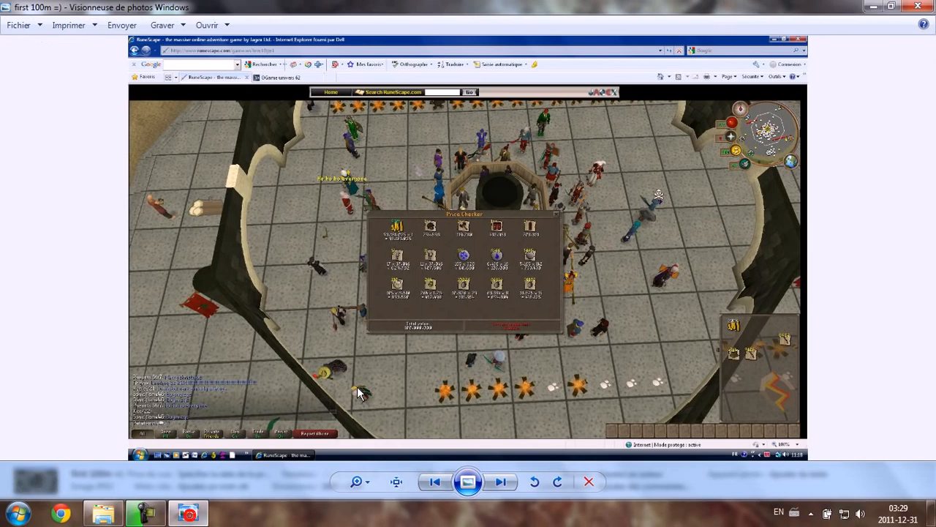
mouse_move(442, 318)
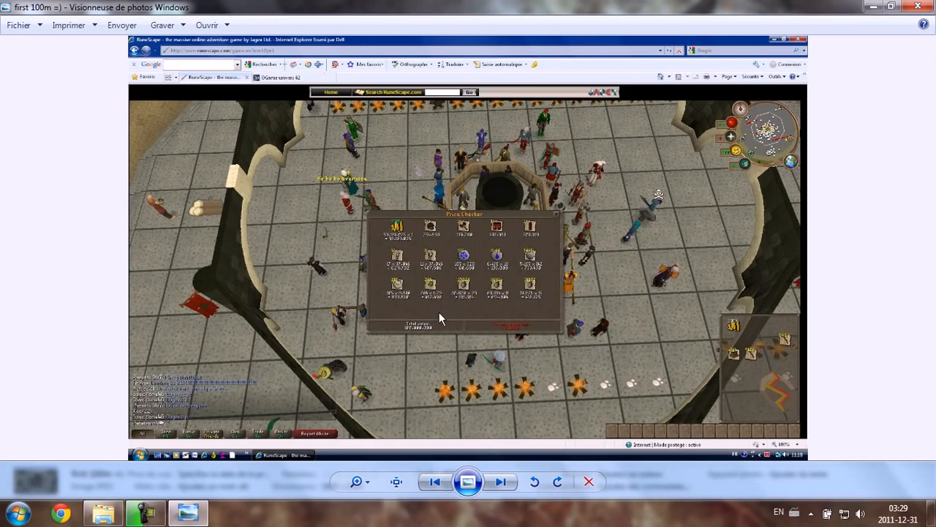
mouse_move(402, 325)
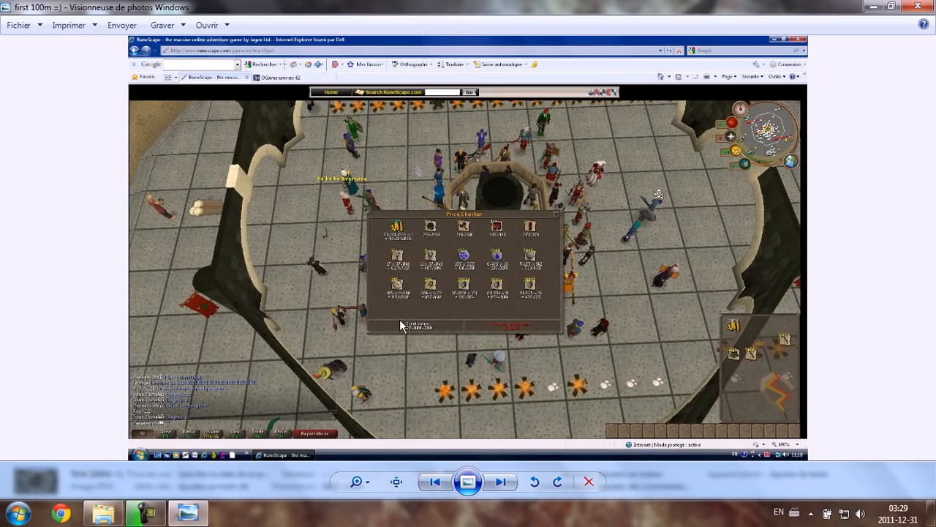
mouse_move(368, 366)
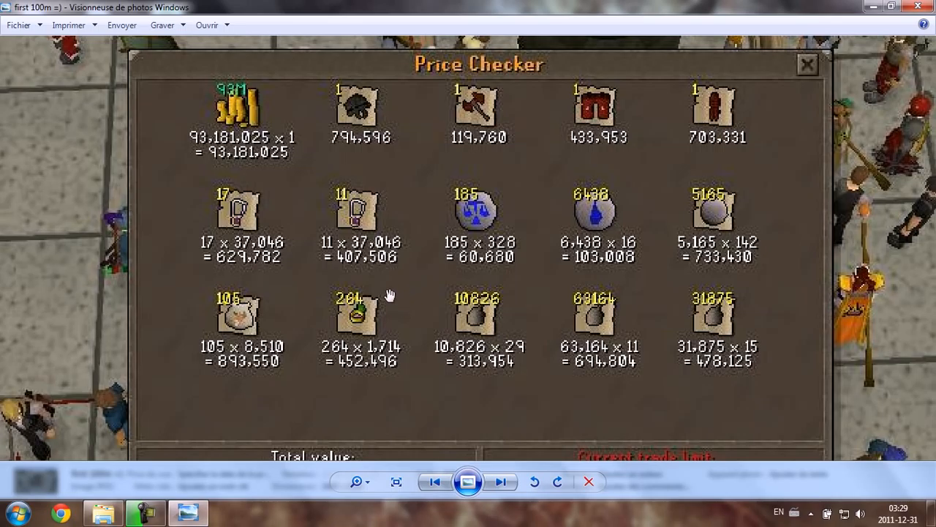
mouse_move(382, 274)
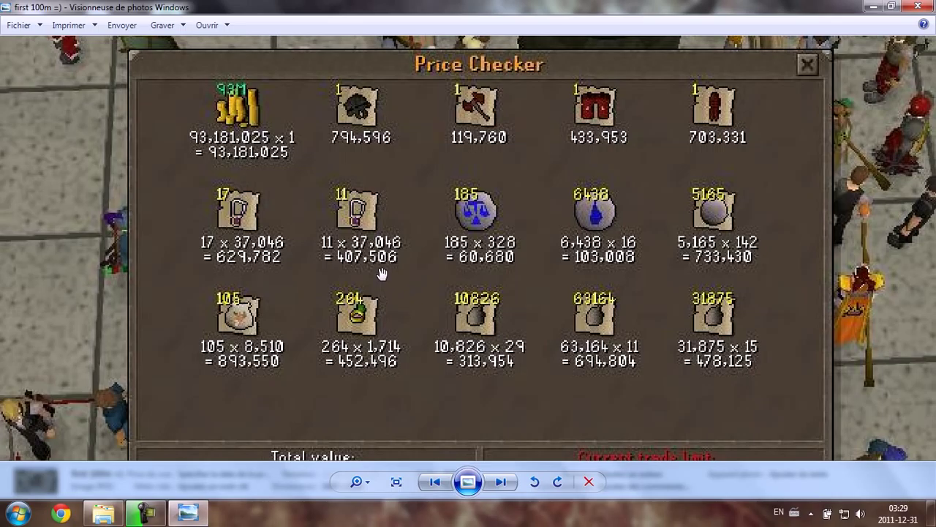
mouse_move(386, 283)
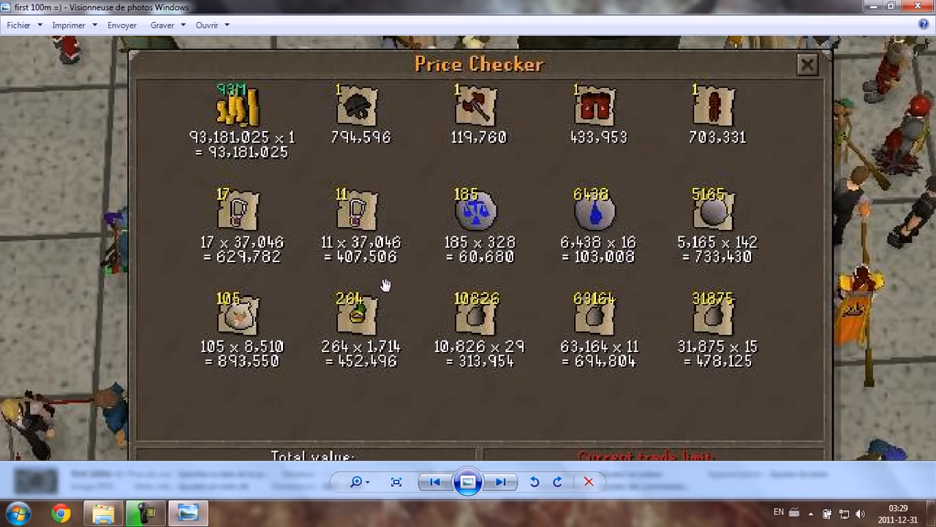
mouse_move(231, 95)
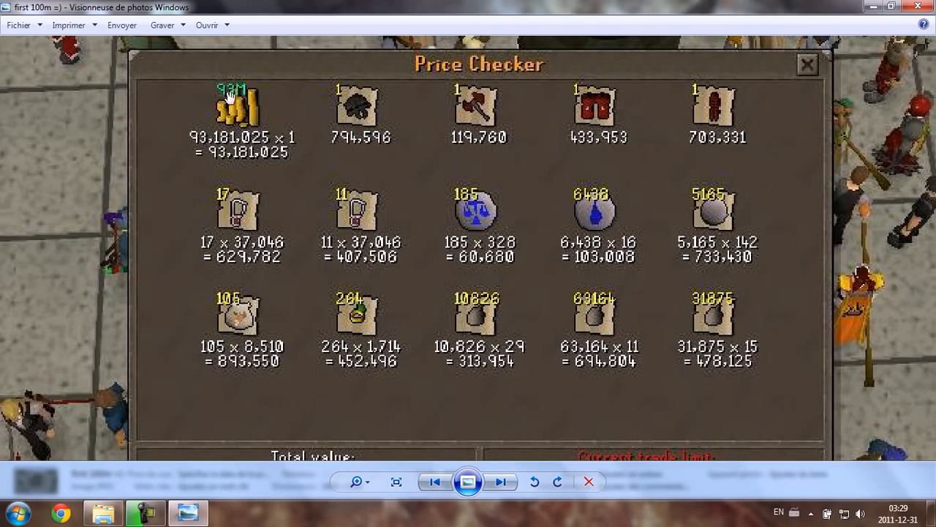
mouse_move(356, 115)
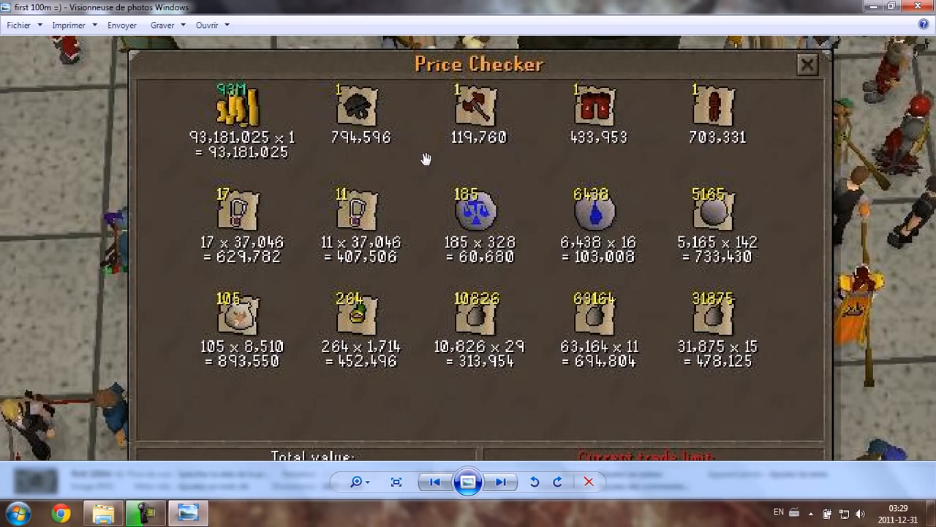
mouse_move(483, 123)
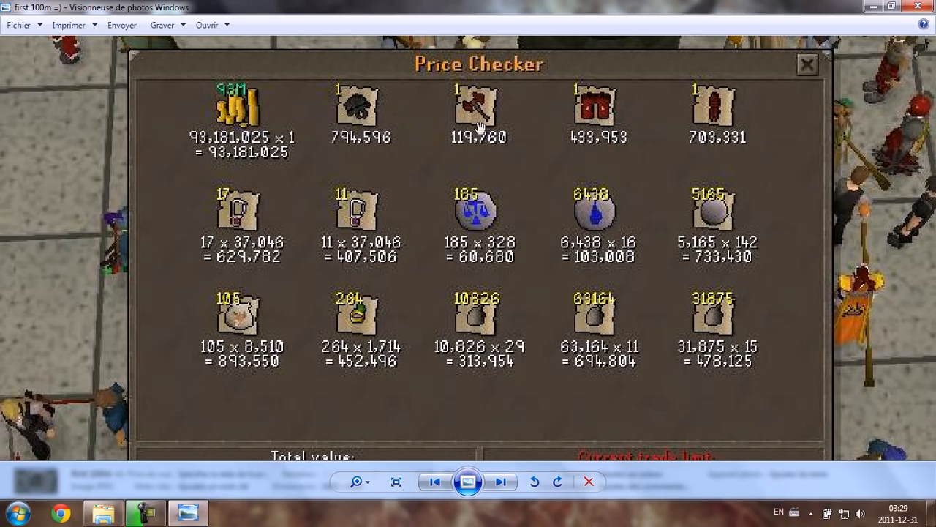
mouse_move(482, 127)
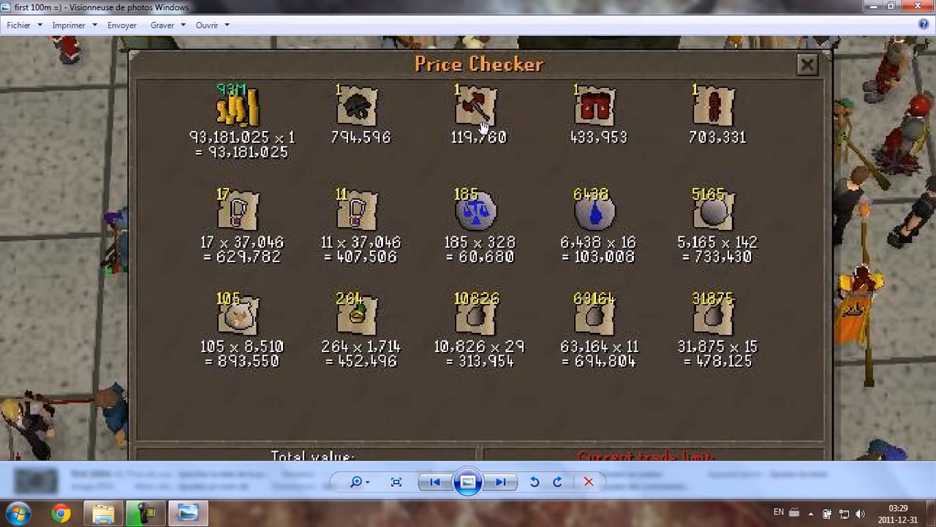
mouse_move(711, 109)
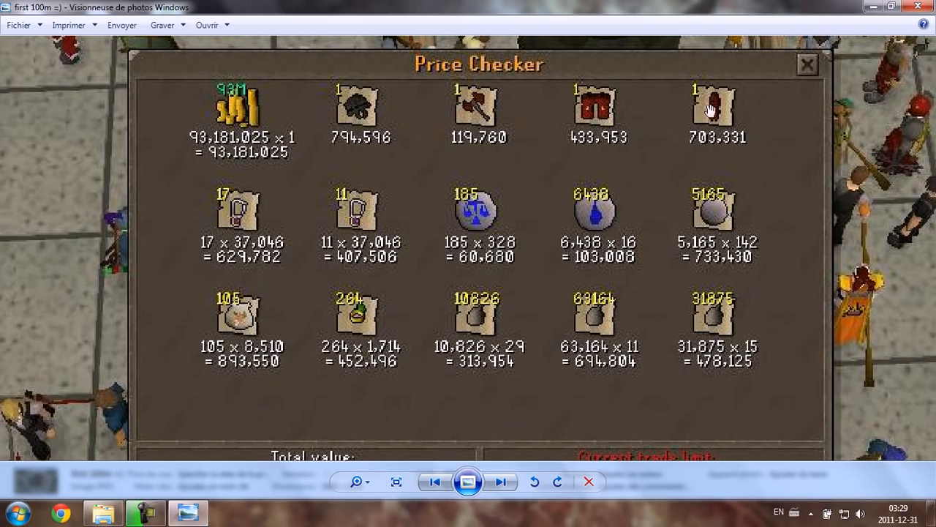
mouse_move(711, 132)
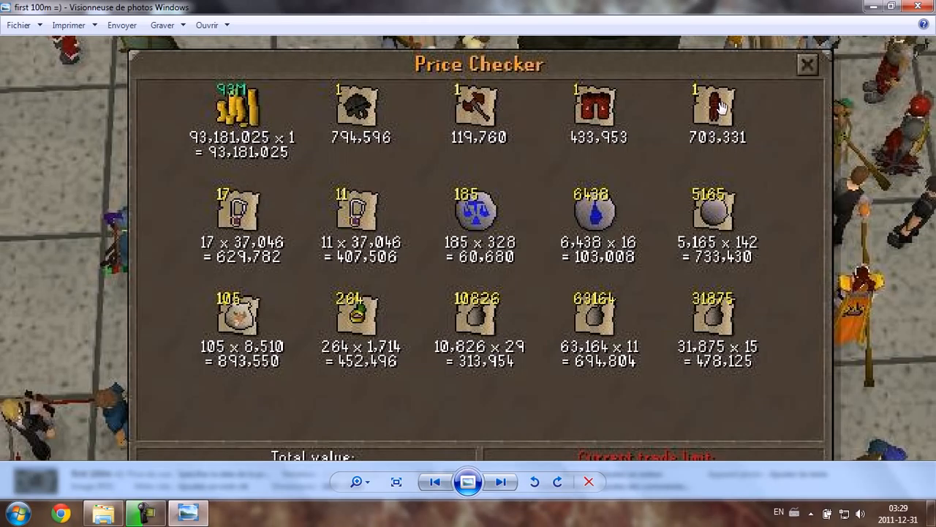
mouse_move(386, 219)
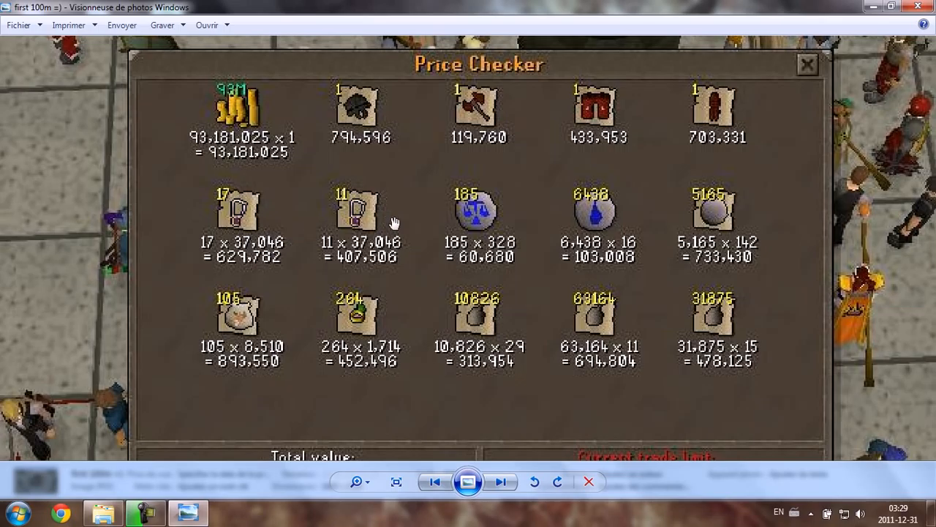
mouse_move(726, 241)
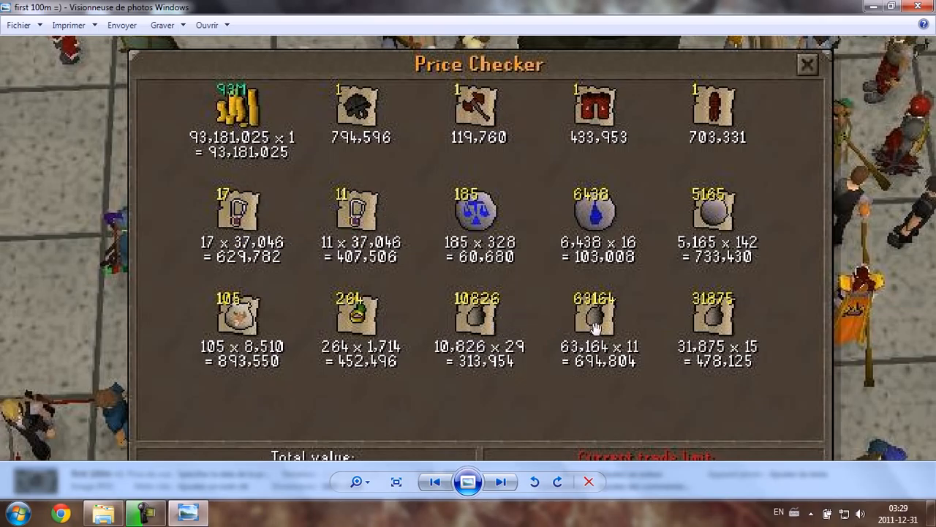
mouse_move(720, 363)
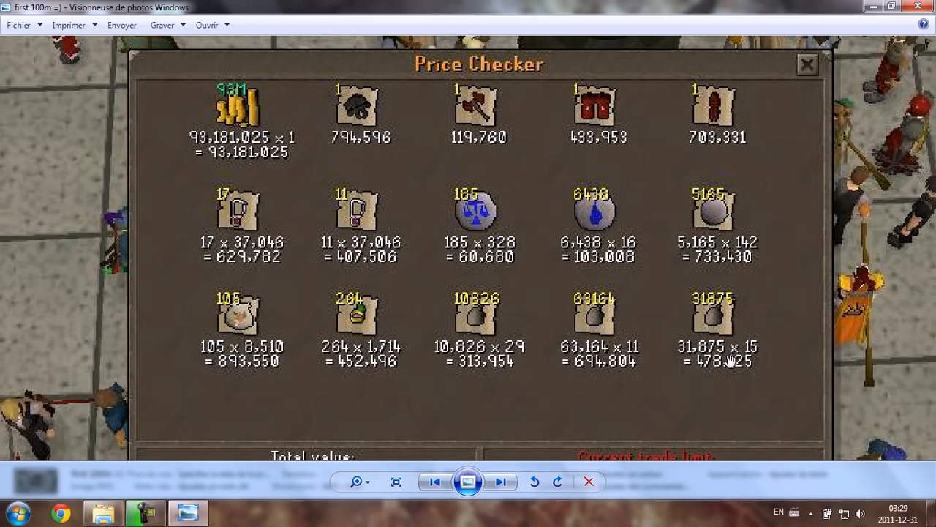
mouse_move(707, 398)
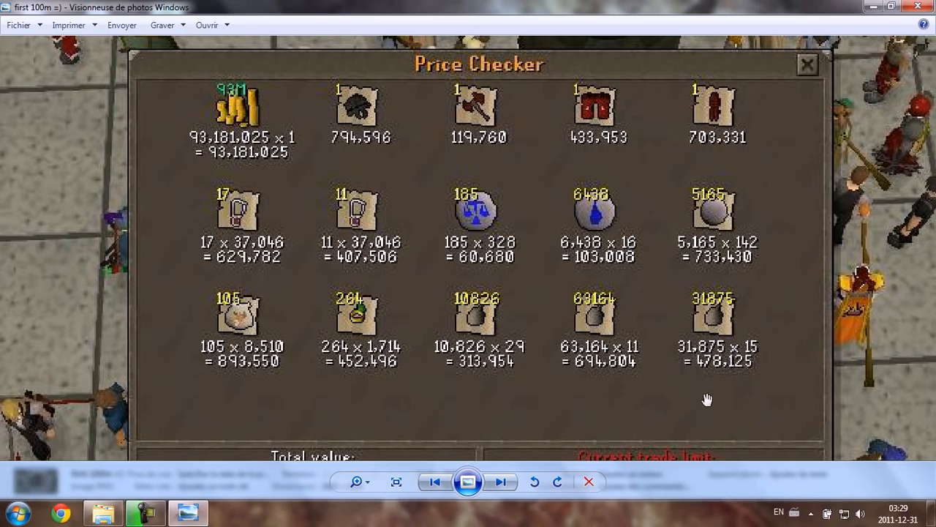
mouse_move(745, 405)
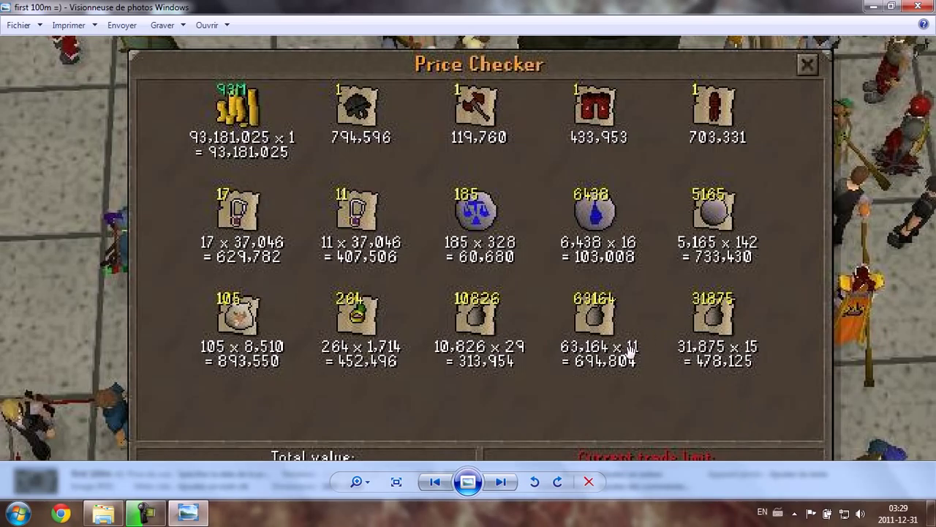
mouse_move(454, 352)
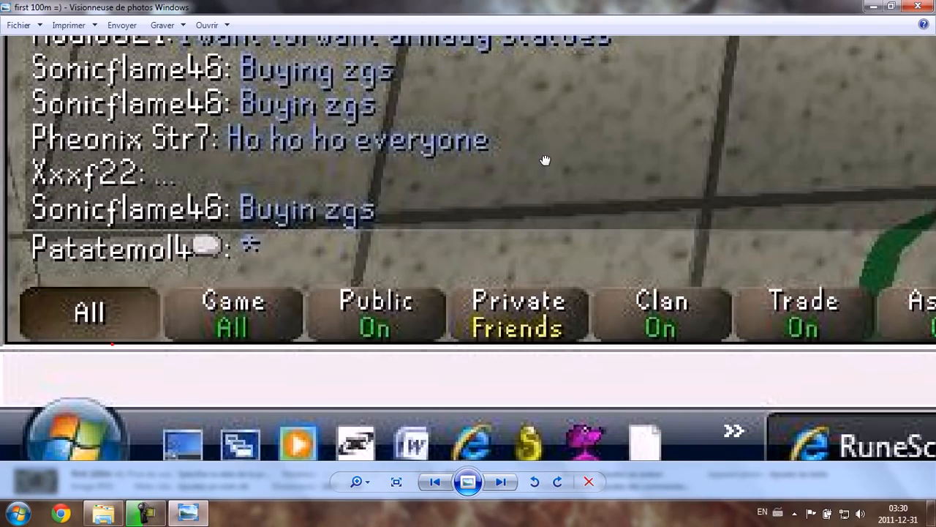
mouse_move(233, 281)
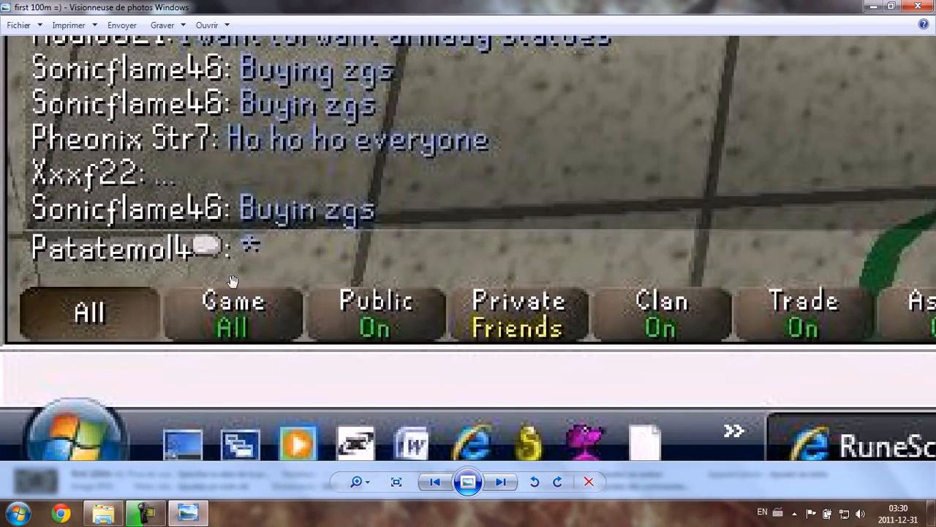
mouse_move(267, 262)
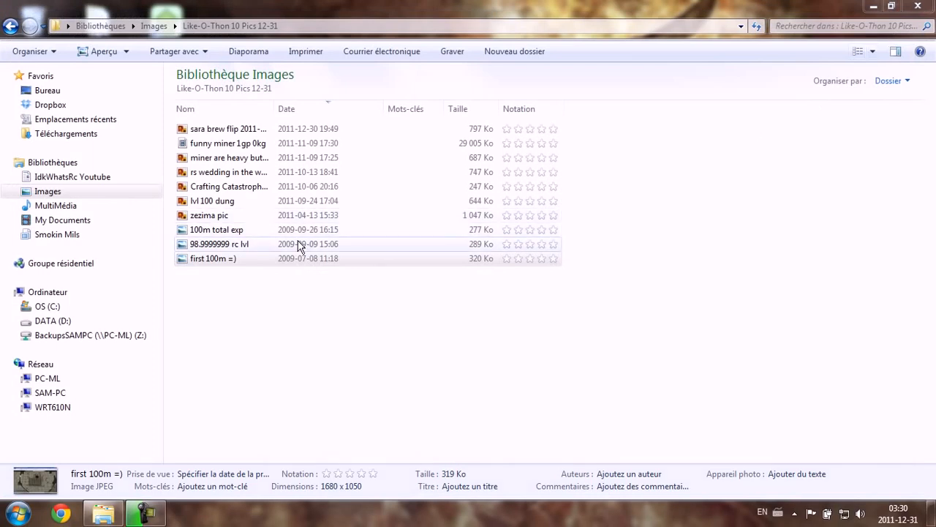
View the '98.9999999 rc lvl' screenshot showing Runecrafting 98 with 1 xp remaining
double_click(219, 244)
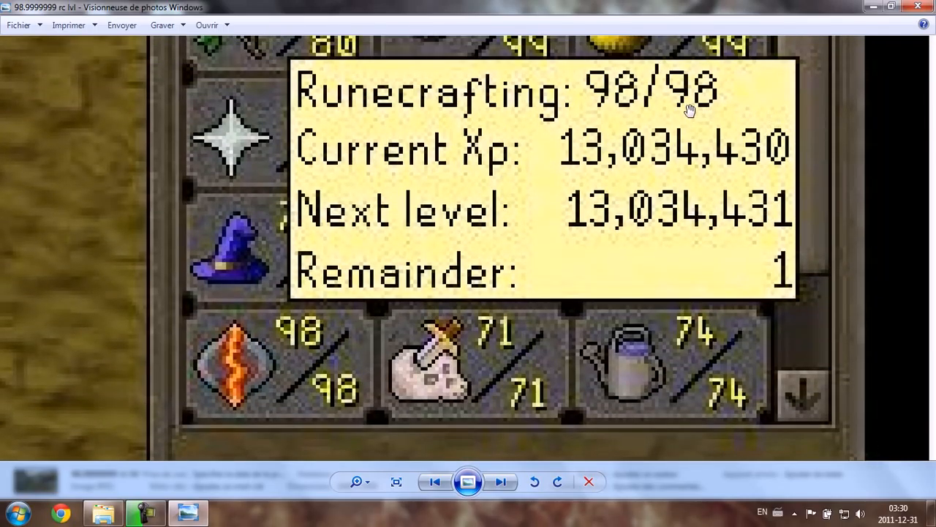
mouse_move(560, 157)
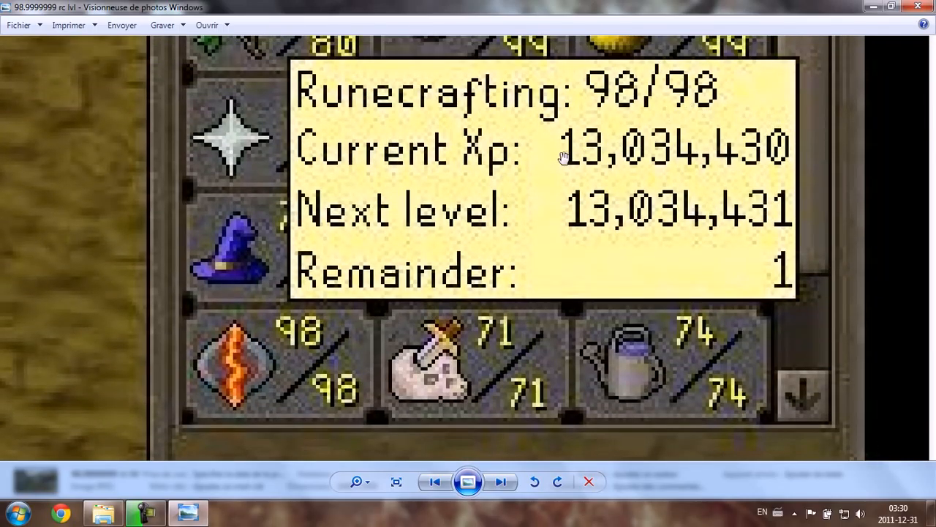
mouse_move(556, 155)
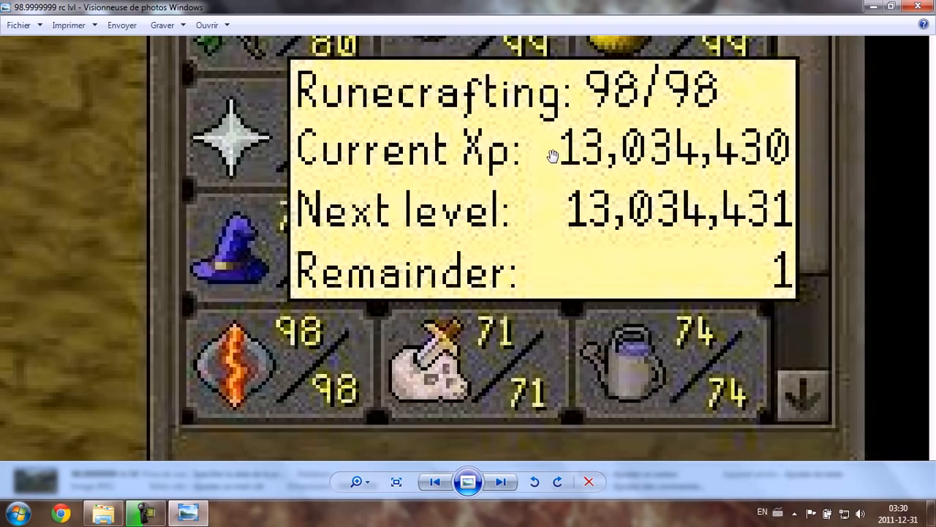
mouse_move(530, 130)
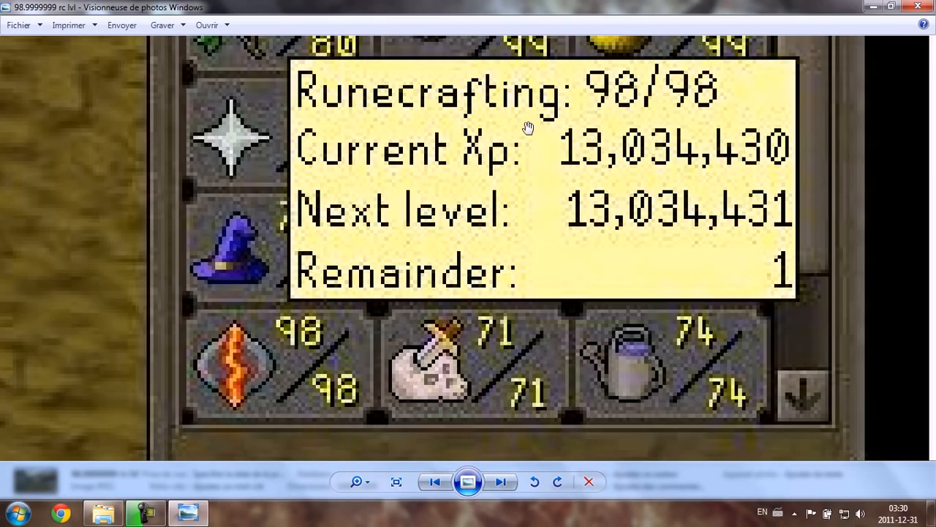
mouse_move(498, 128)
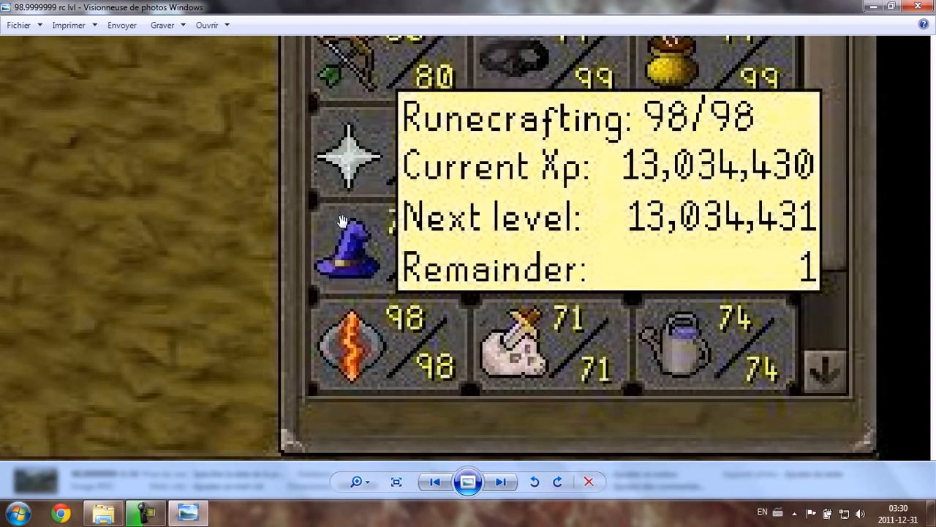
mouse_move(324, 220)
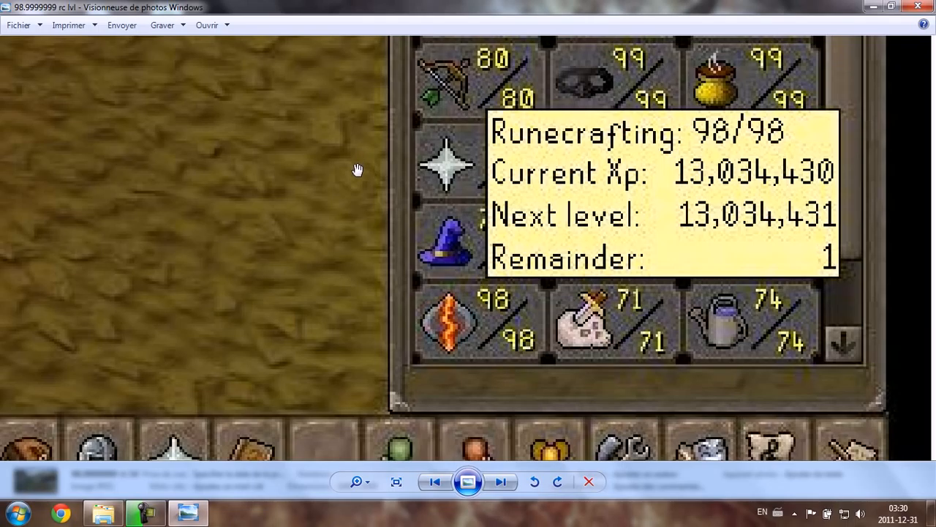
mouse_move(337, 158)
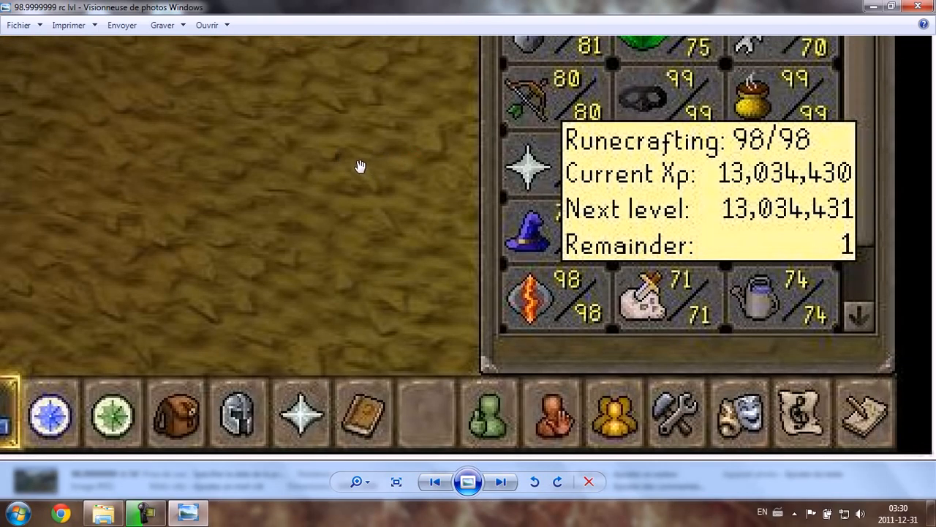
mouse_move(332, 181)
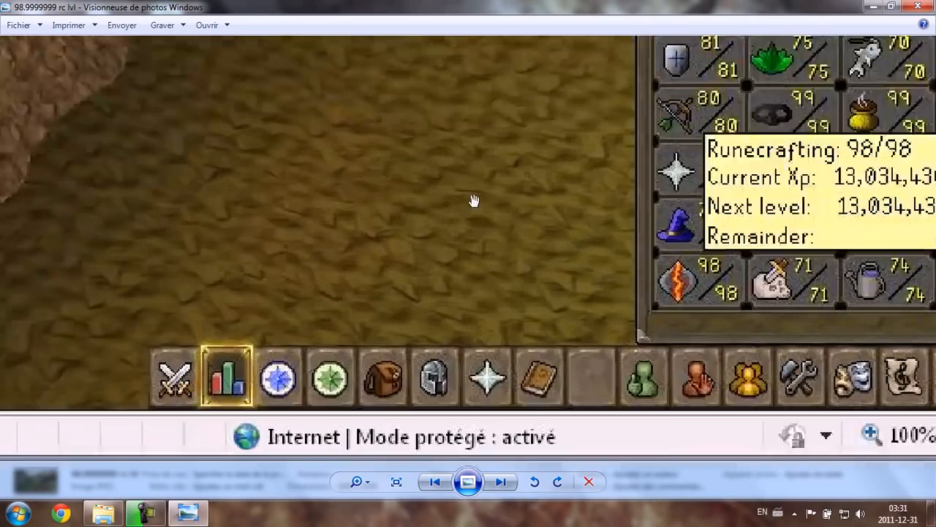
Move to the '100m total exp' screenshot and zoom around its hiscores skills table to read the XP values
left_click(502, 481)
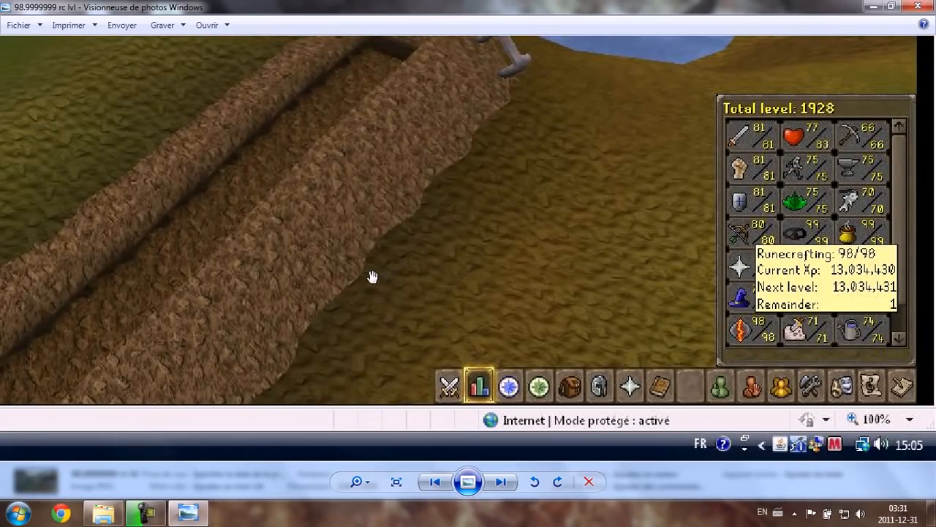
mouse_move(424, 310)
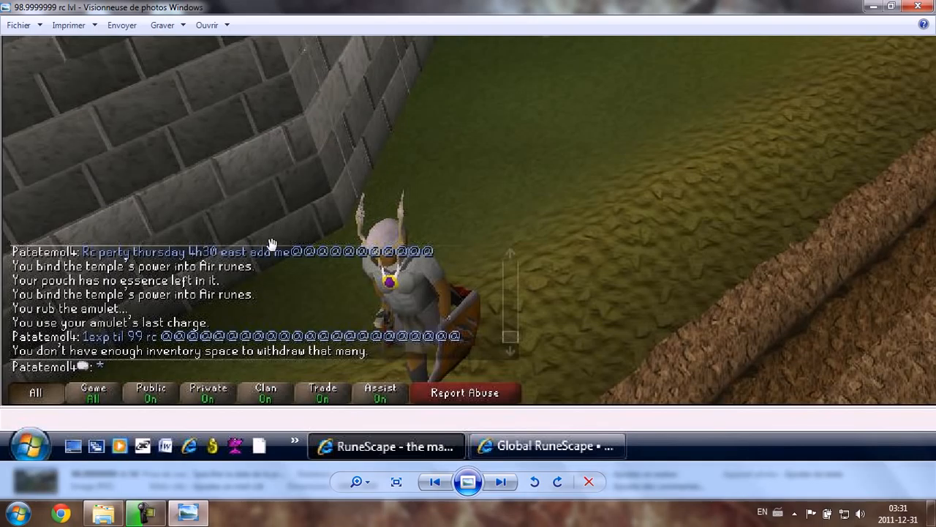
mouse_move(99, 336)
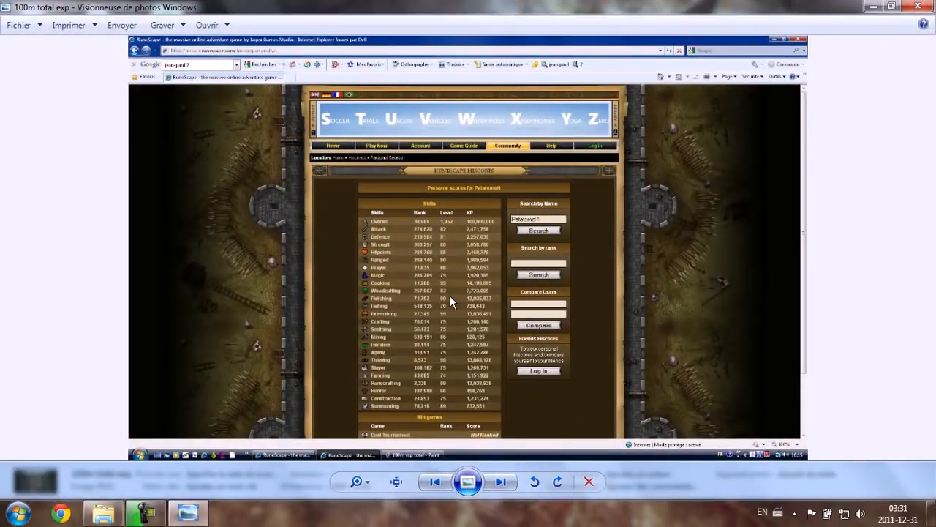
mouse_move(461, 299)
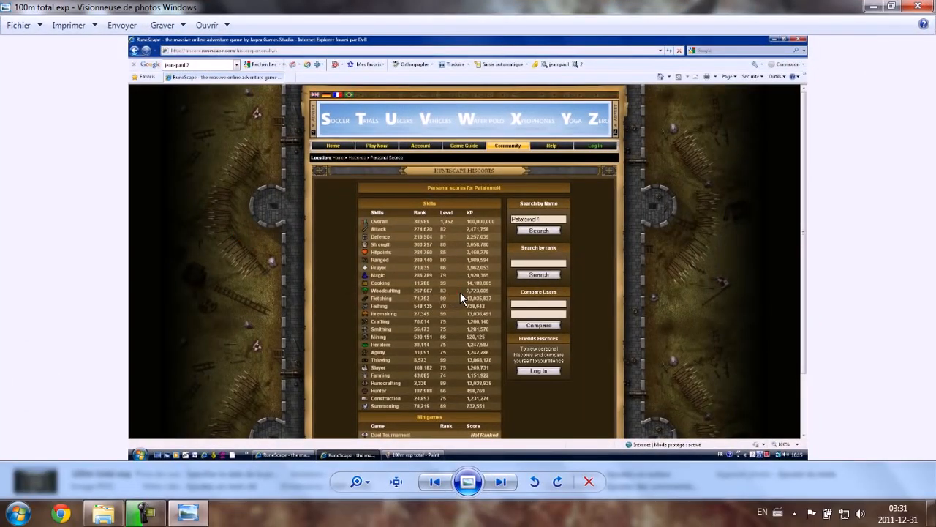
mouse_move(434, 313)
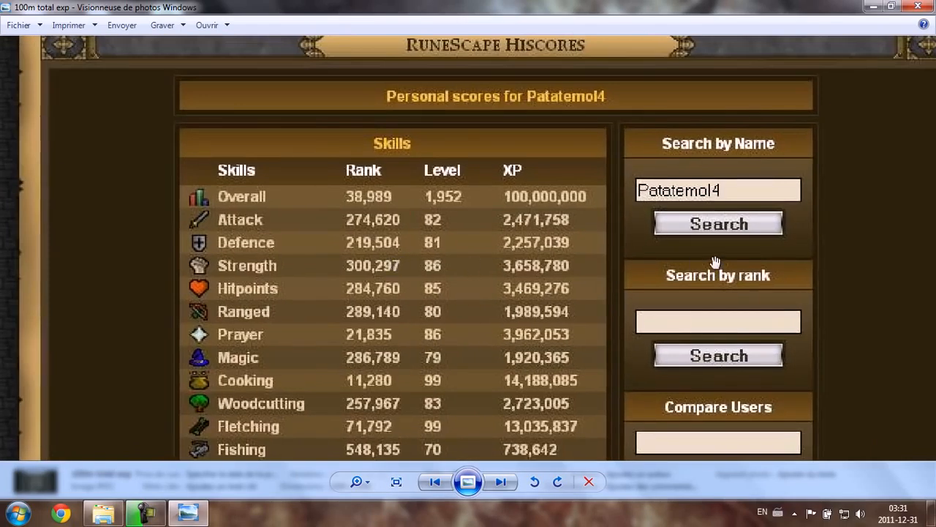
scroll("down", 3)
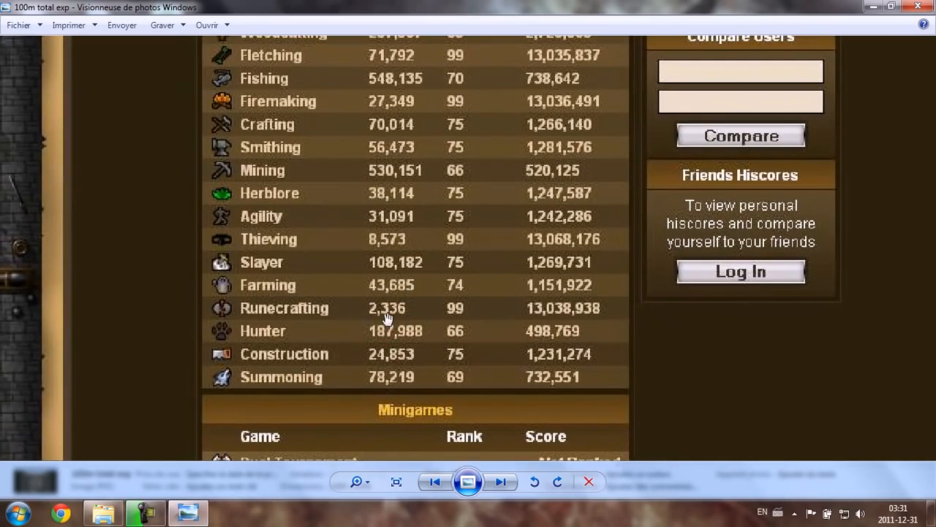
mouse_move(376, 324)
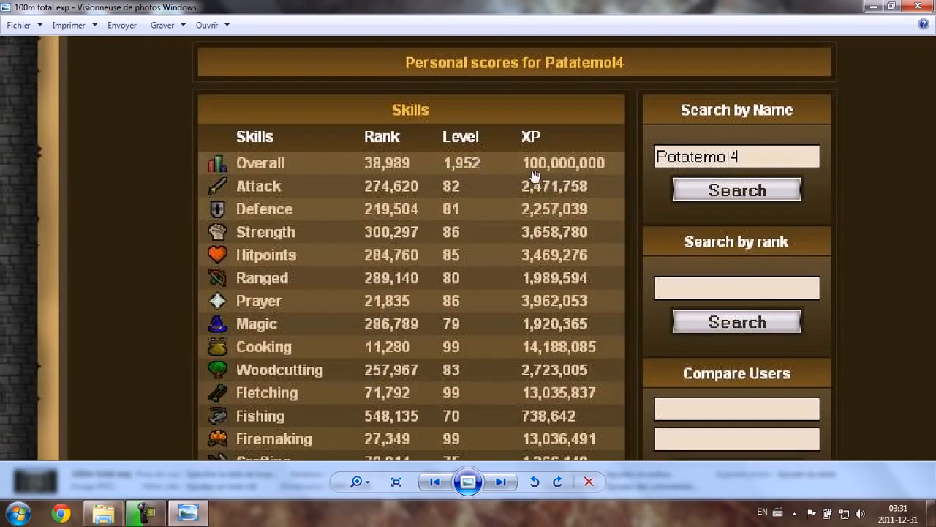
mouse_move(580, 214)
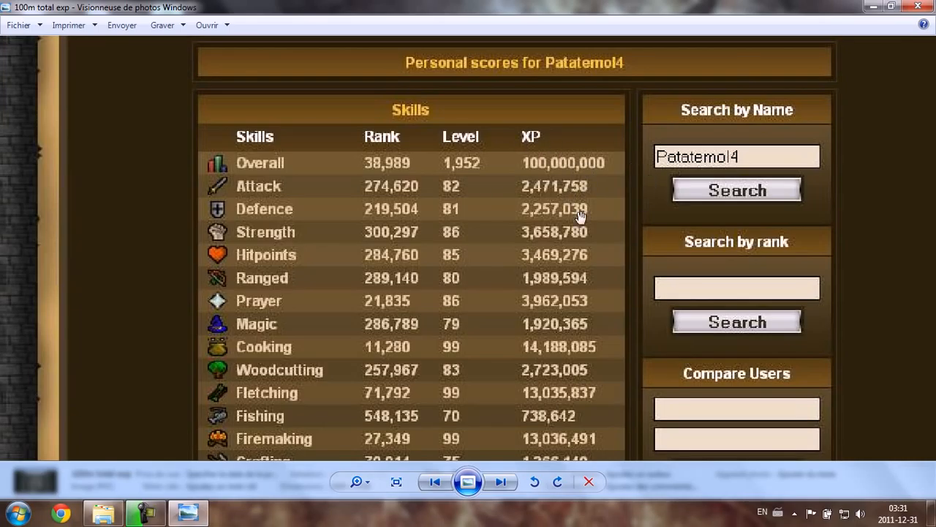
scroll("down", 3)
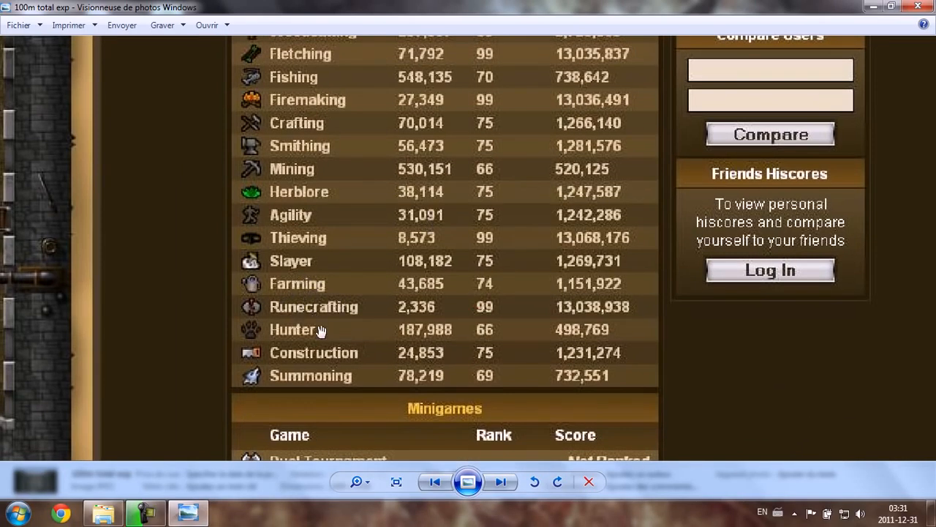
scroll("up", 3)
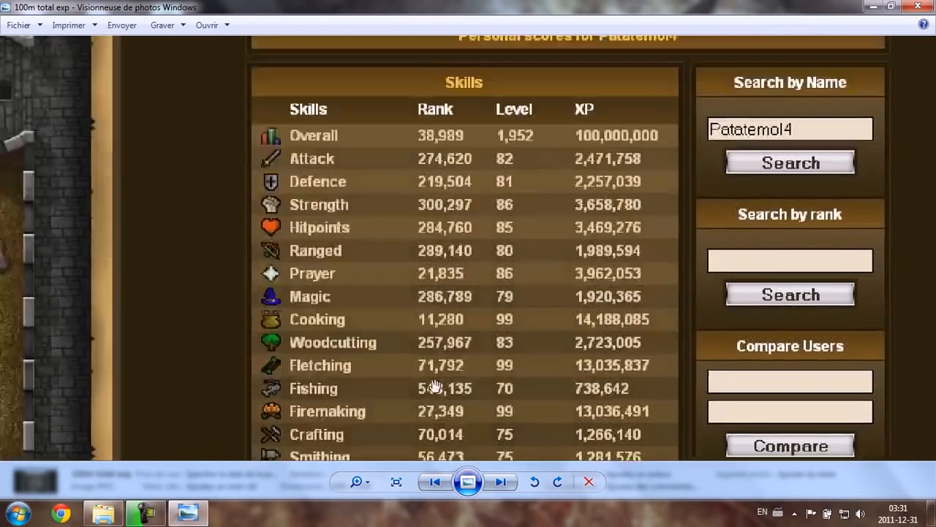
scroll("down", 3)
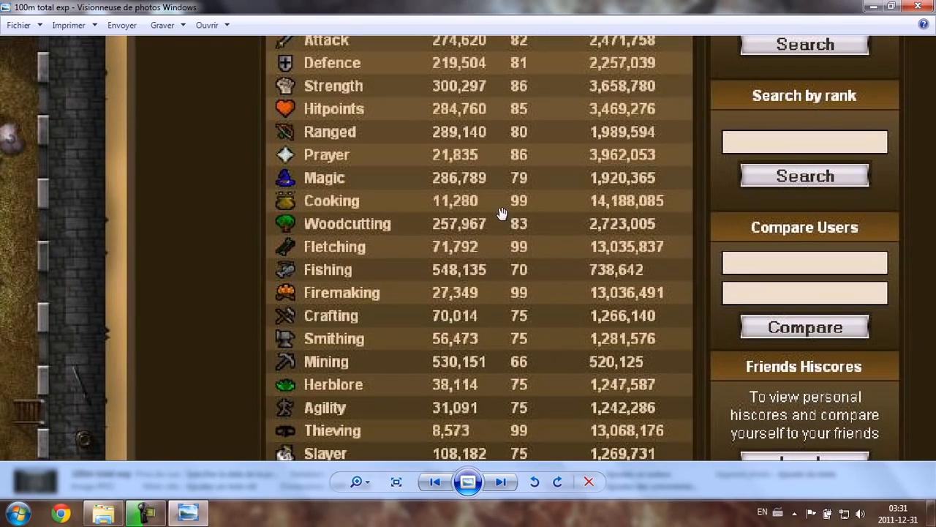
mouse_move(547, 216)
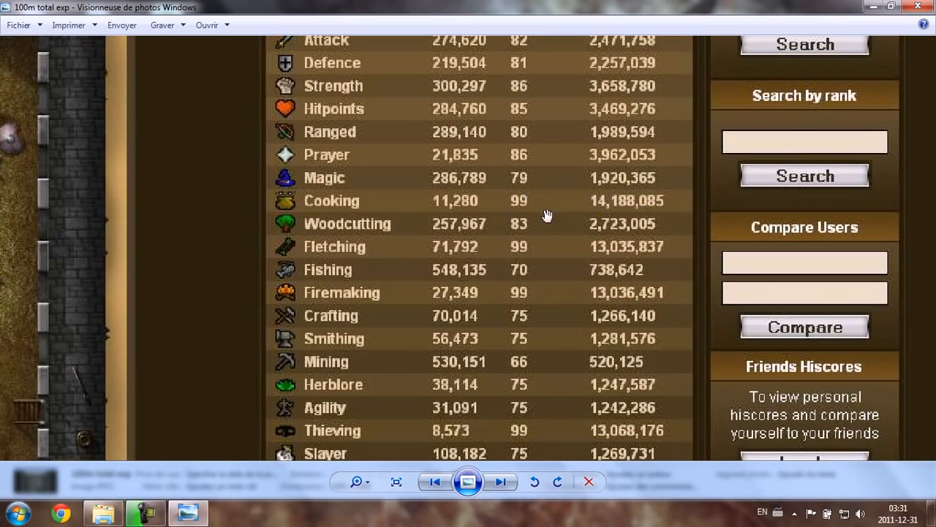
mouse_move(365, 257)
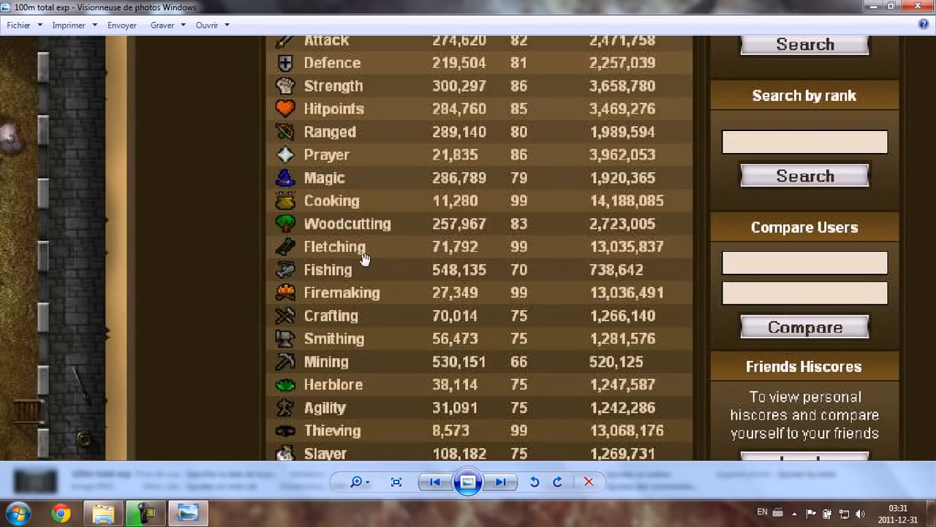
scroll("down", 3)
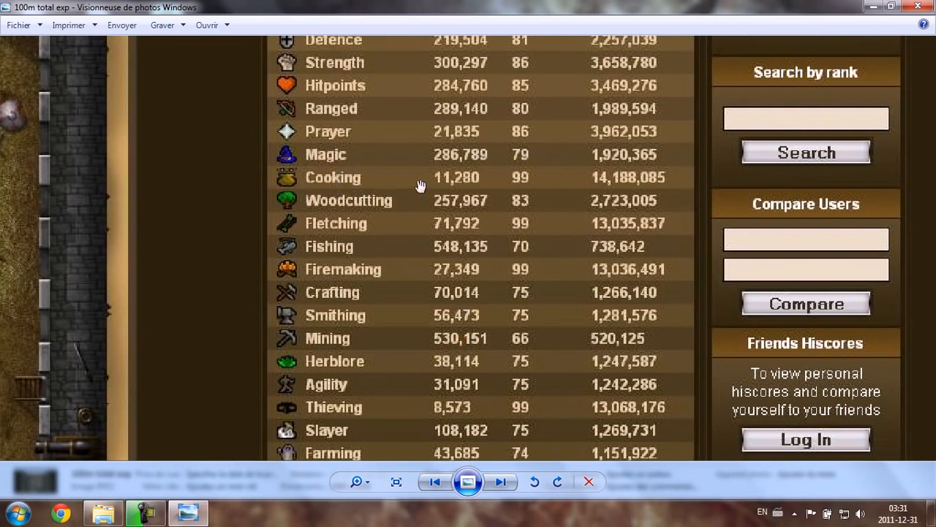
mouse_move(543, 237)
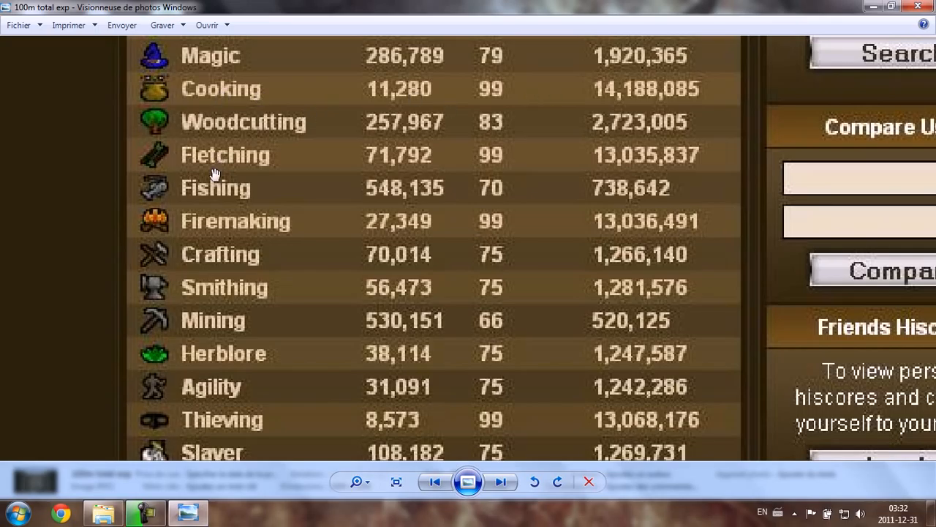
mouse_move(207, 151)
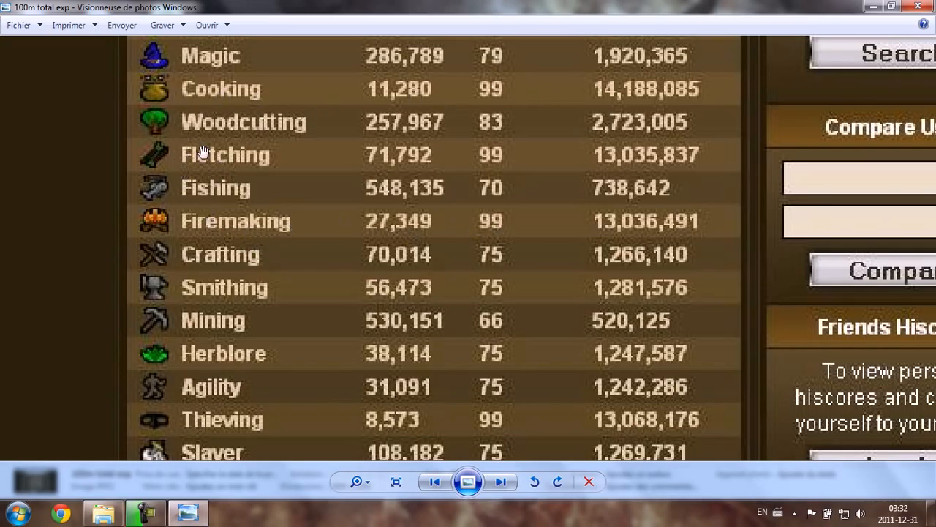
scroll("down", 3)
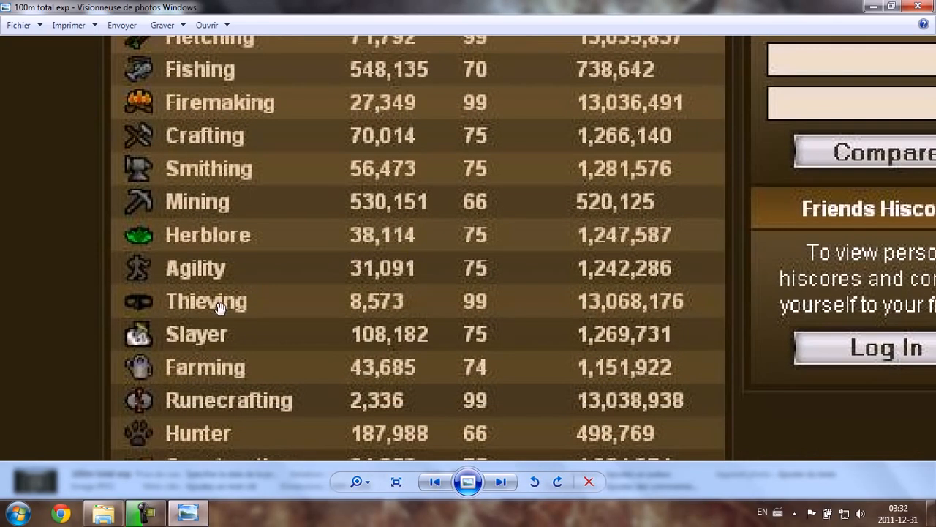
scroll("down", 3)
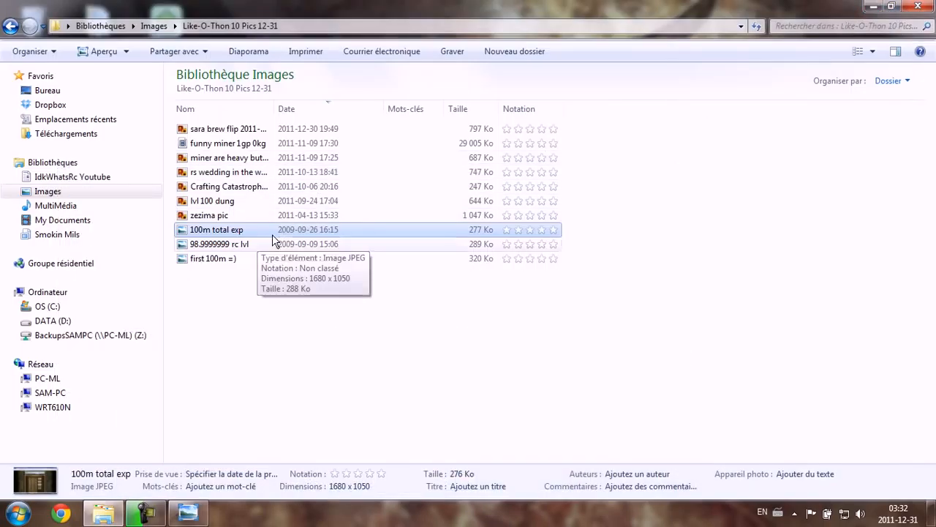
mouse_move(294, 239)
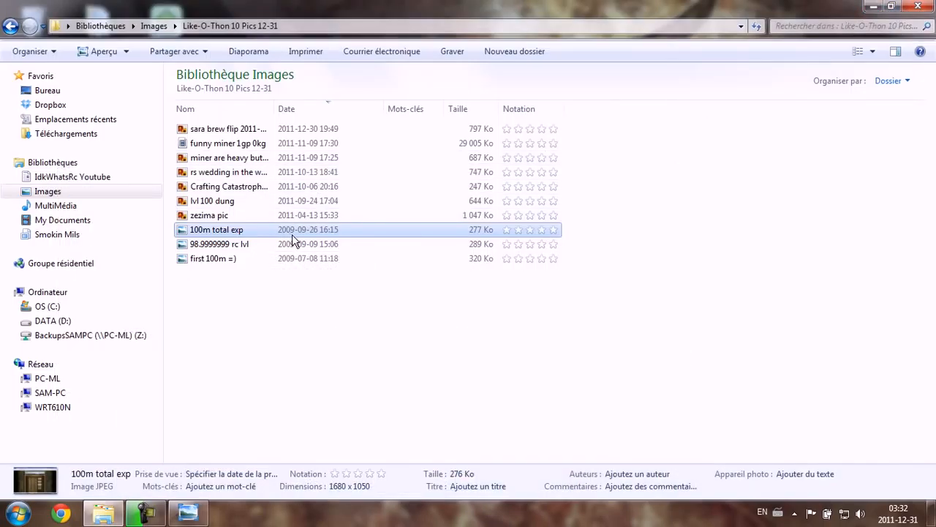
mouse_move(617, 386)
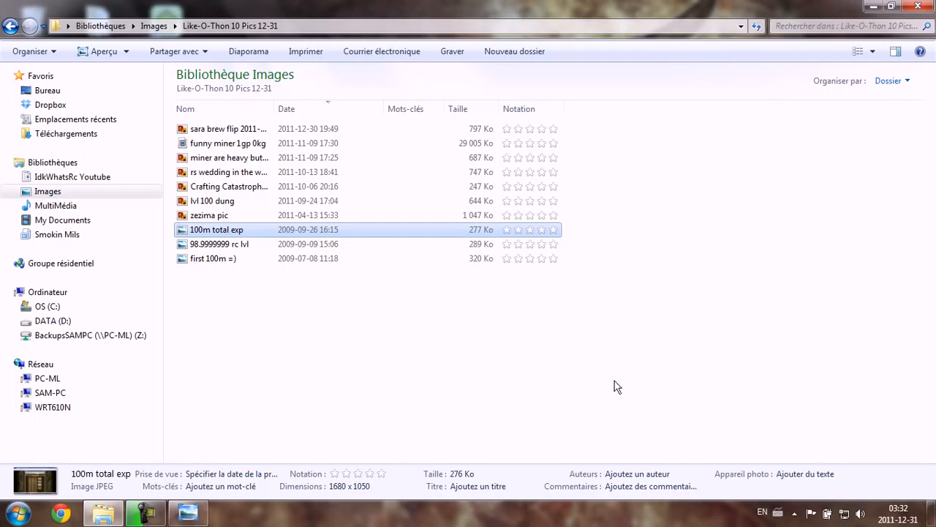
mouse_move(400, 292)
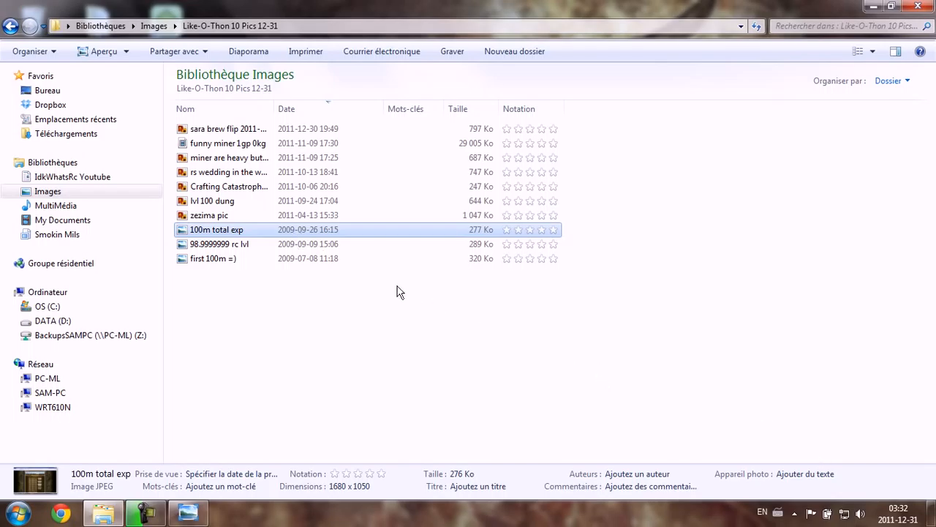
mouse_move(316, 236)
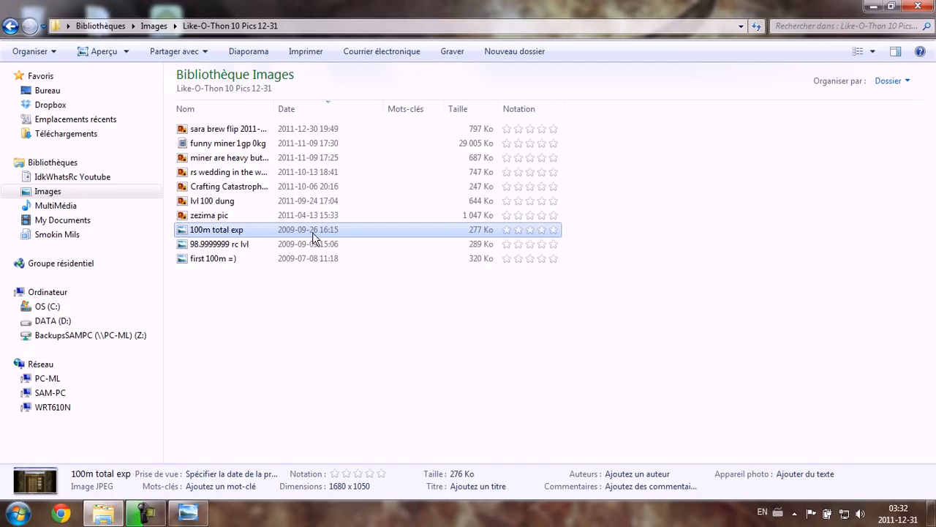
mouse_move(310, 324)
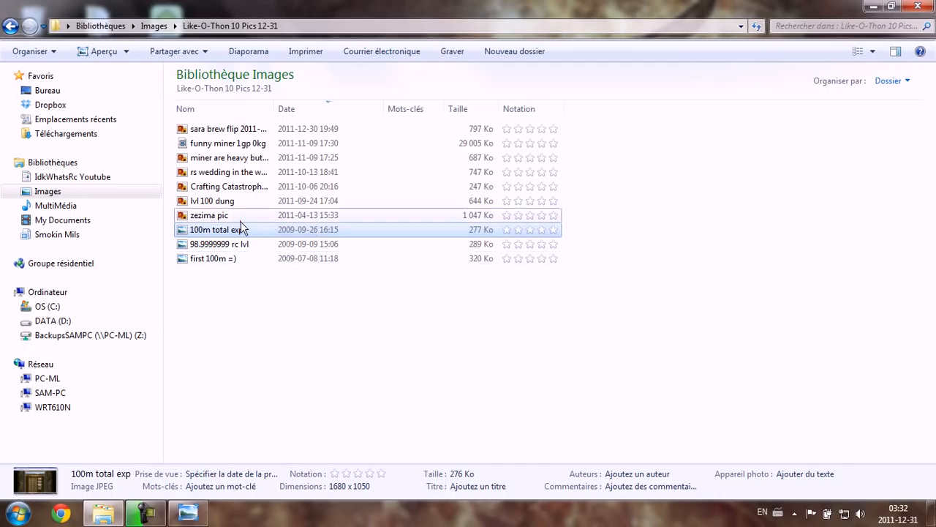
View the 'zezima pic' screenshot with its Choose Option menu for Zezima (level 138)
double_click(209, 215)
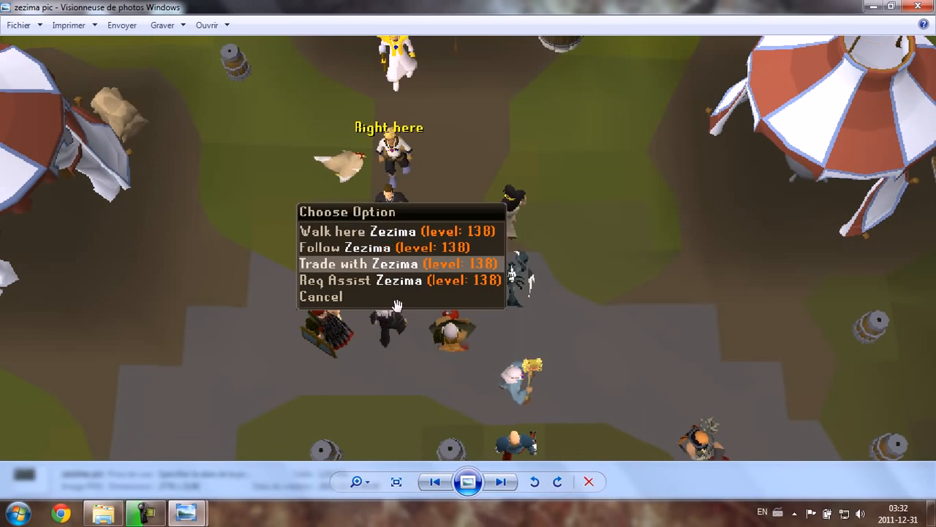
mouse_move(421, 388)
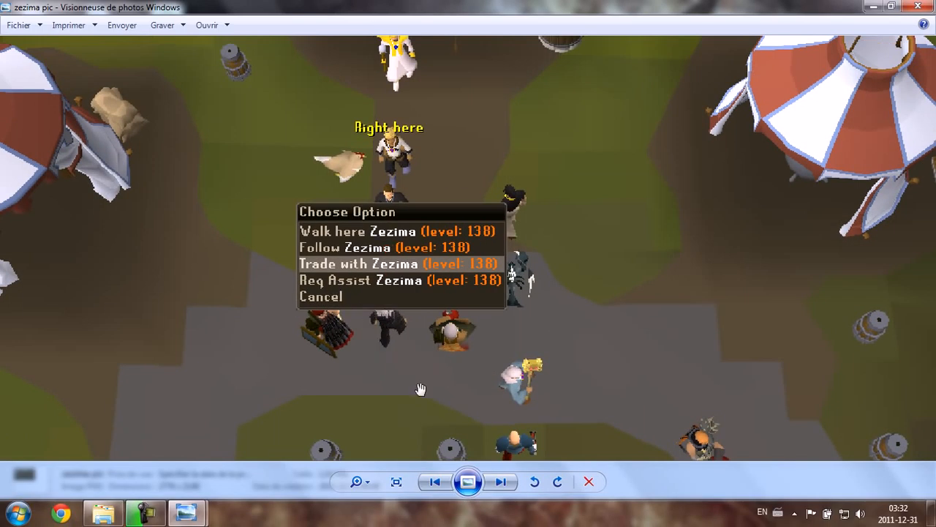
mouse_move(411, 355)
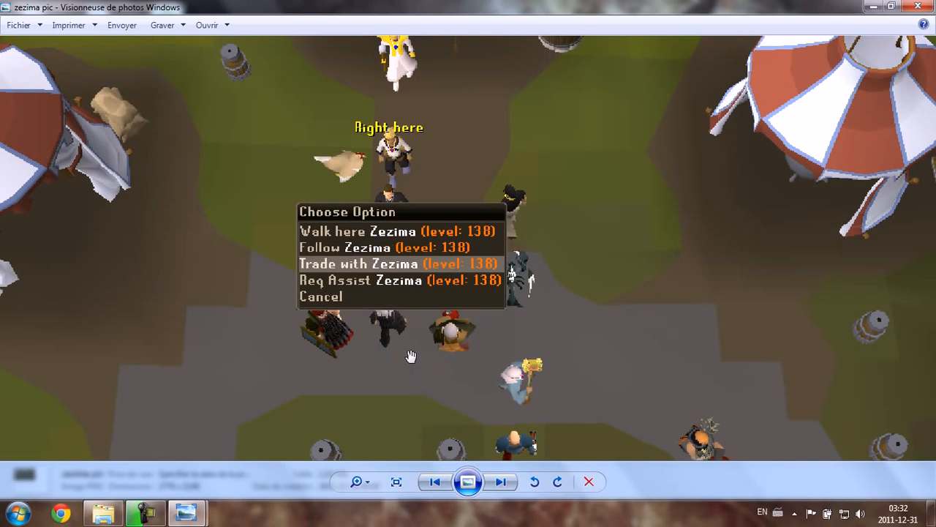
mouse_move(434, 362)
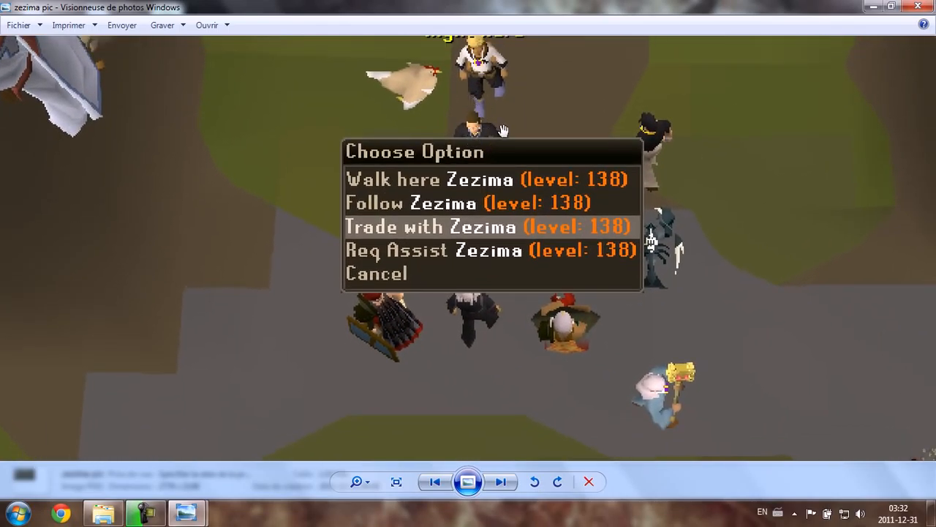
mouse_move(479, 273)
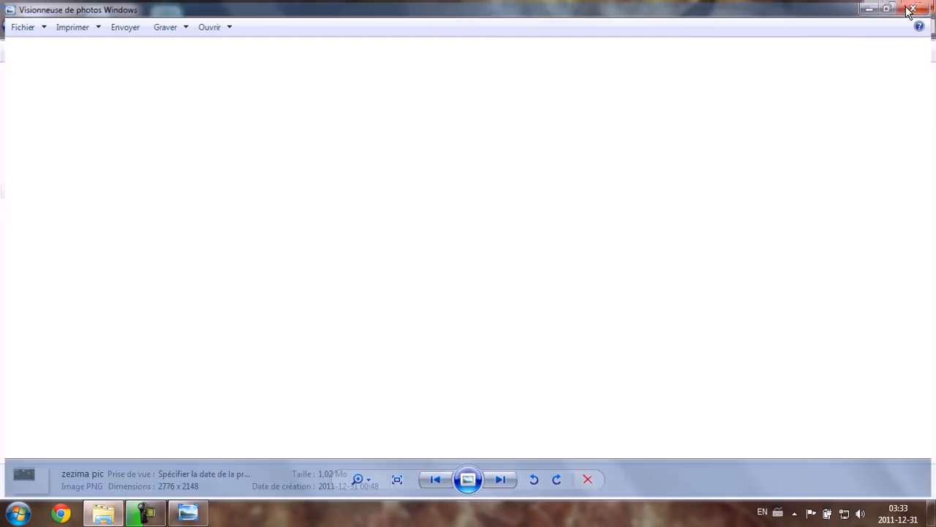
Leave the zezima pic and view the 'lvl 100 dung' screenshot with its Dungeoneering level 100 message
left_click(910, 8)
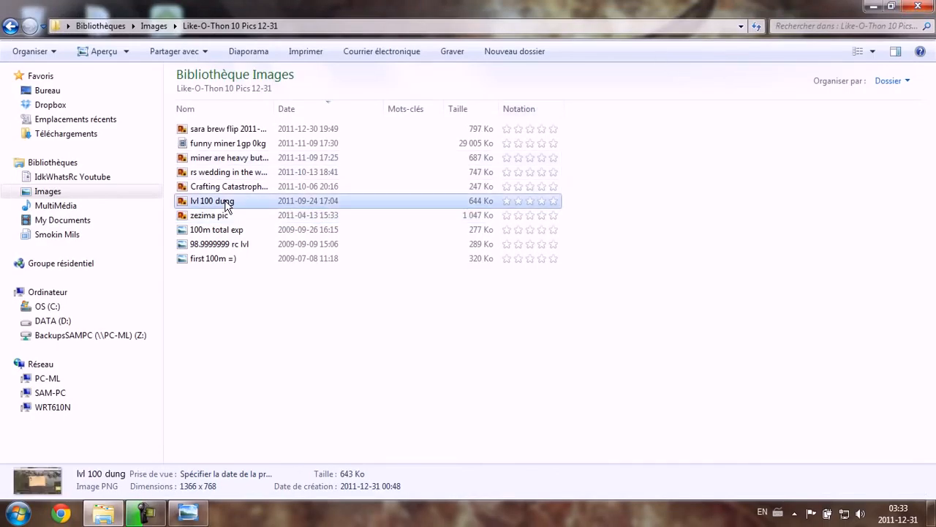
double_click(212, 200)
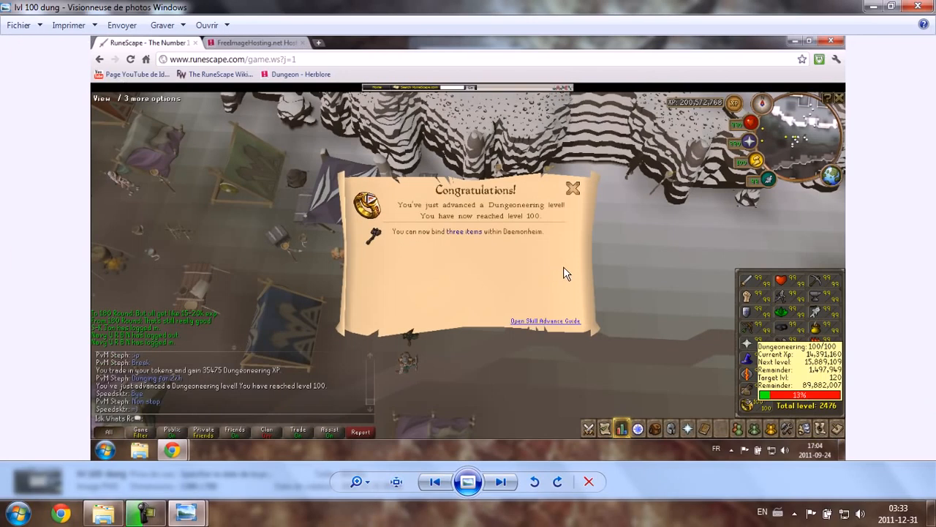
mouse_move(554, 320)
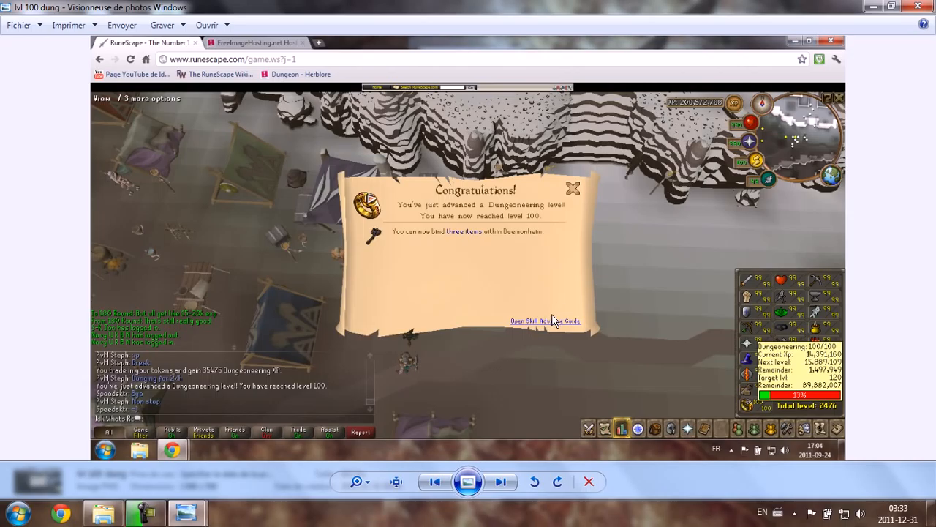
mouse_move(512, 340)
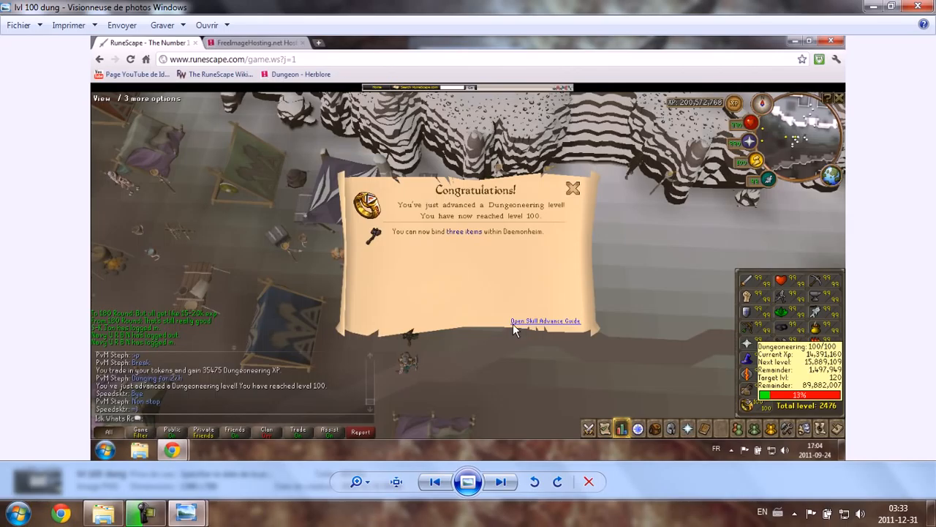
mouse_move(473, 311)
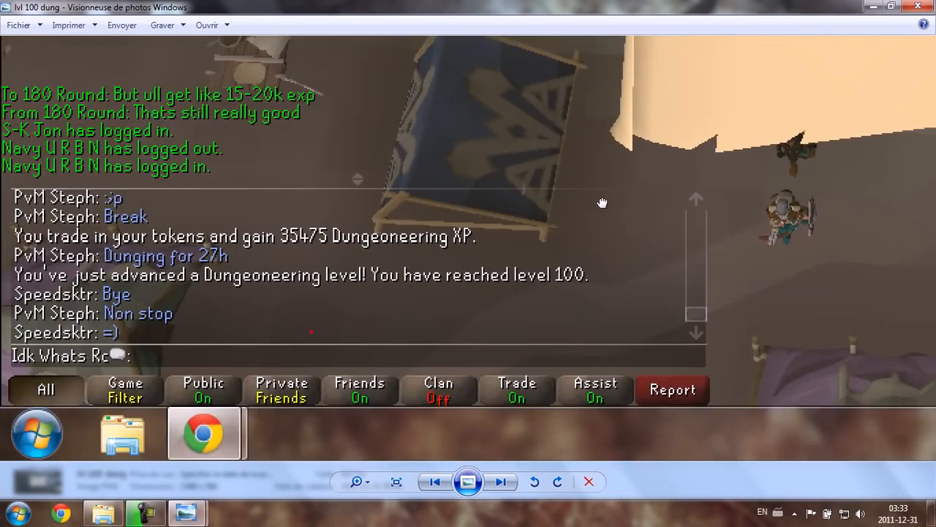
Leave the lvl 100 dung image and view the 'Crafting Catastrophe Dung Lol' dungeon-completion screenshot
left_click(203, 431)
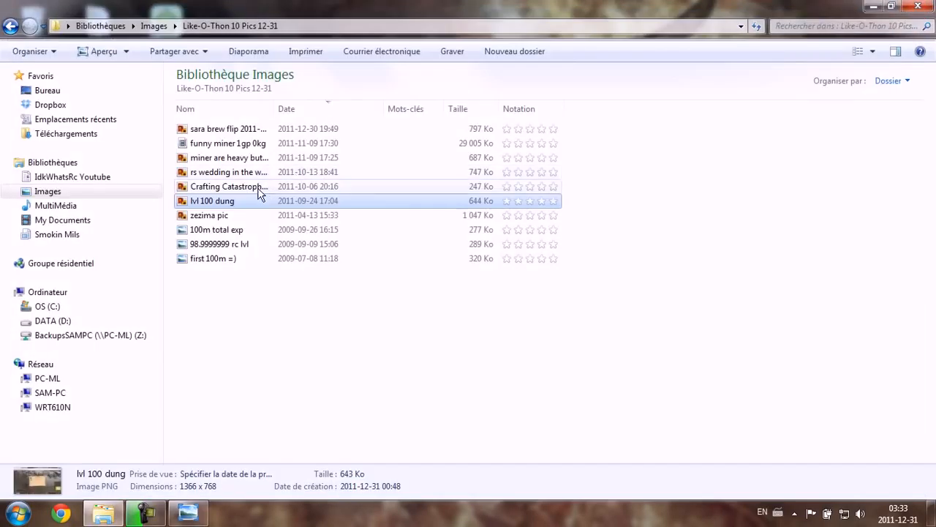
double_click(226, 186)
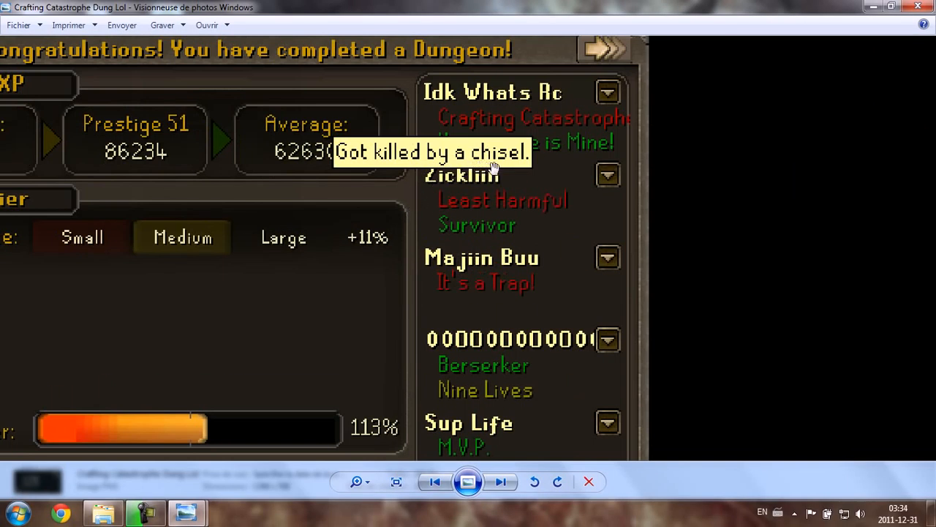
mouse_move(447, 141)
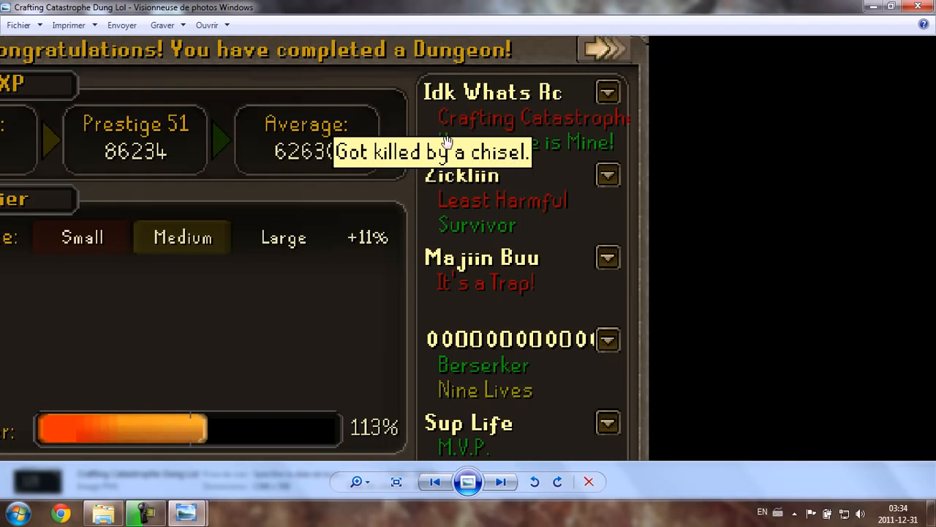
mouse_move(446, 132)
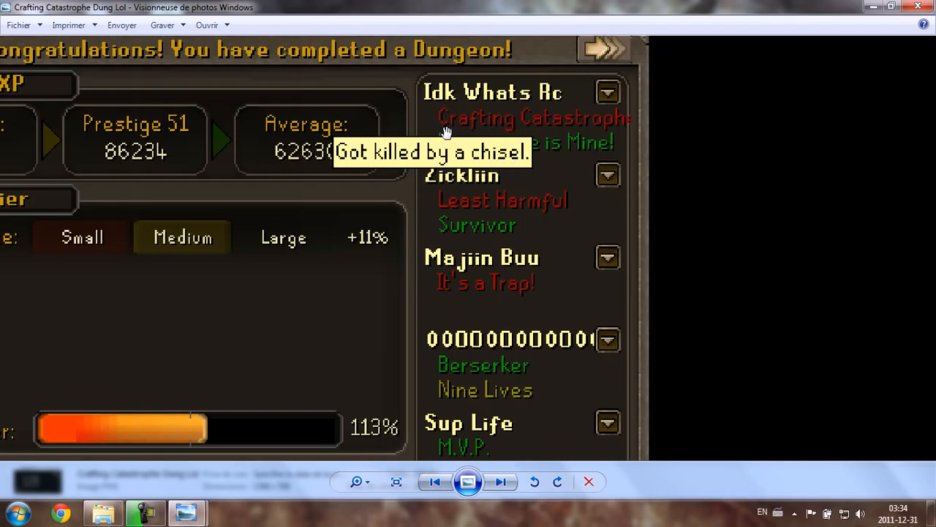
mouse_move(411, 117)
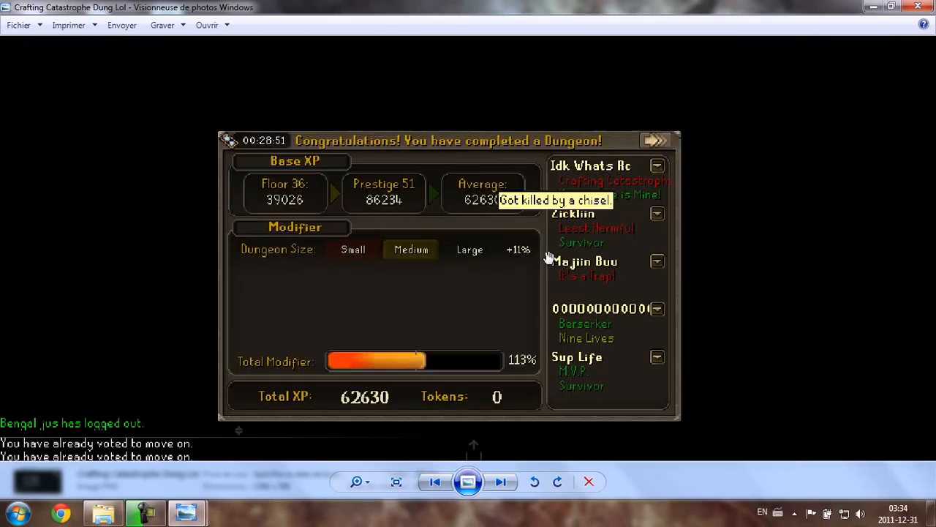
mouse_move(528, 265)
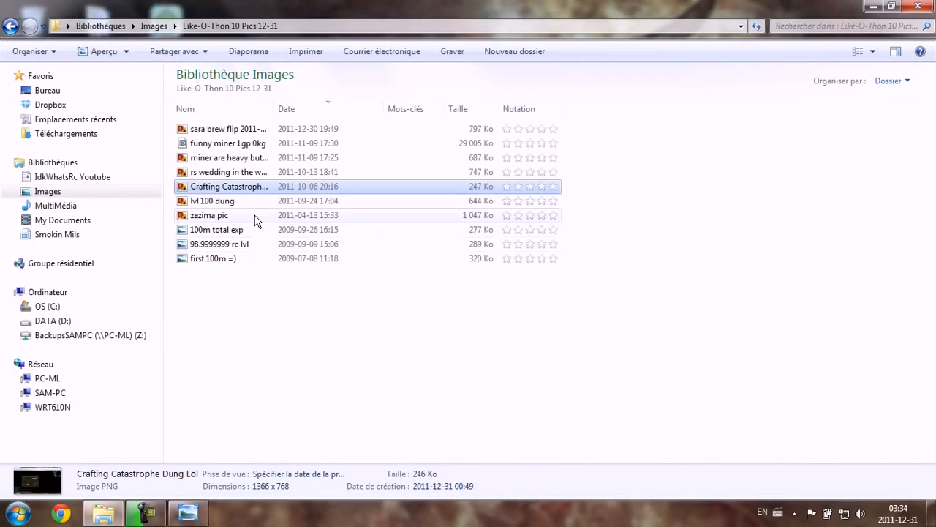
mouse_move(212, 211)
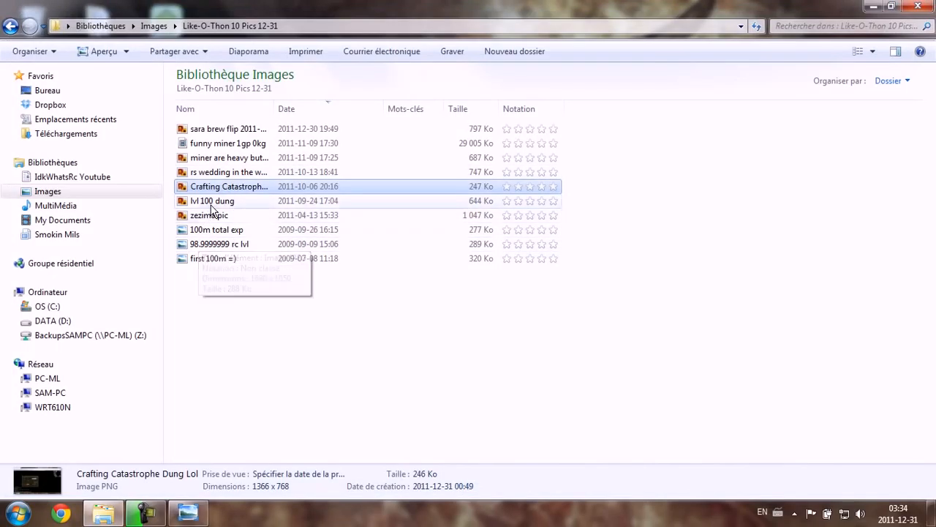
mouse_move(216, 204)
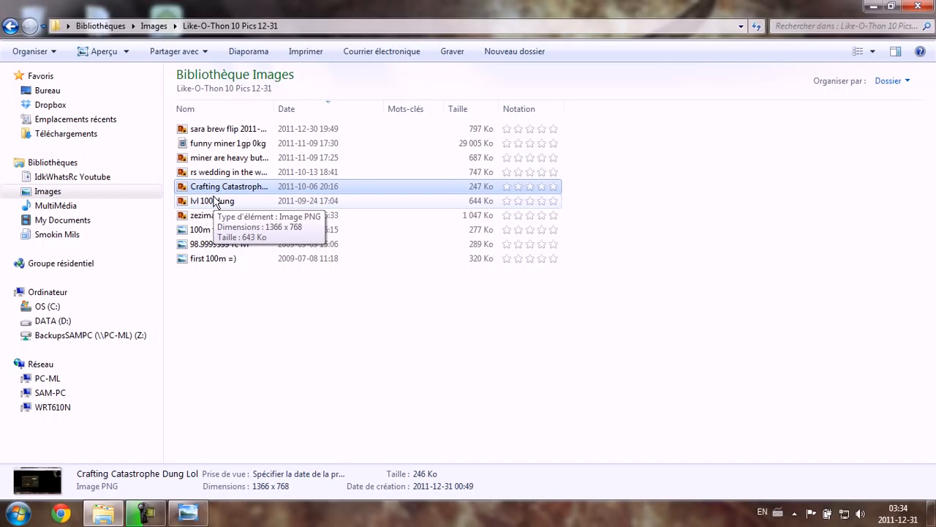
Highlight the 'rs wedding in the way' screenshot in the Like-O-Thon folder
left_click(237, 172)
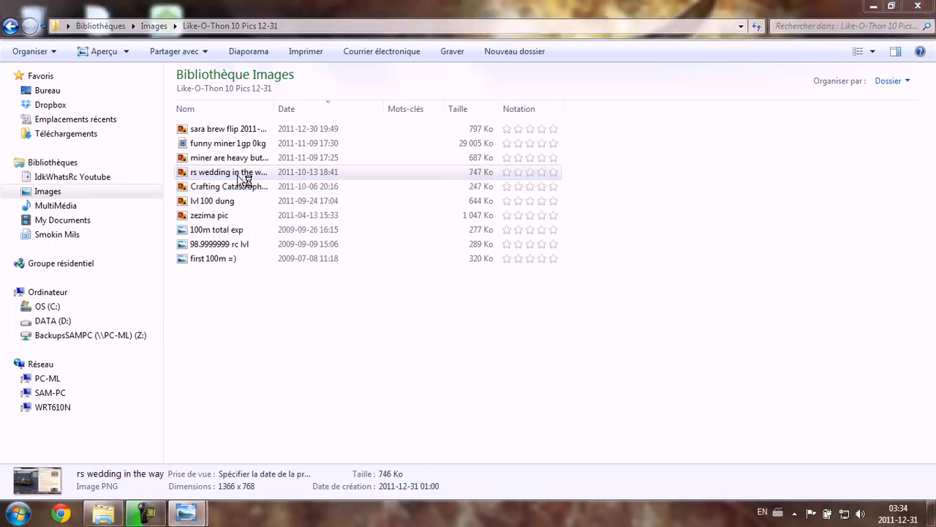
View the 'rs wedding in the way' longboat screenshot and pan across the zoomed image
double_click(222, 172)
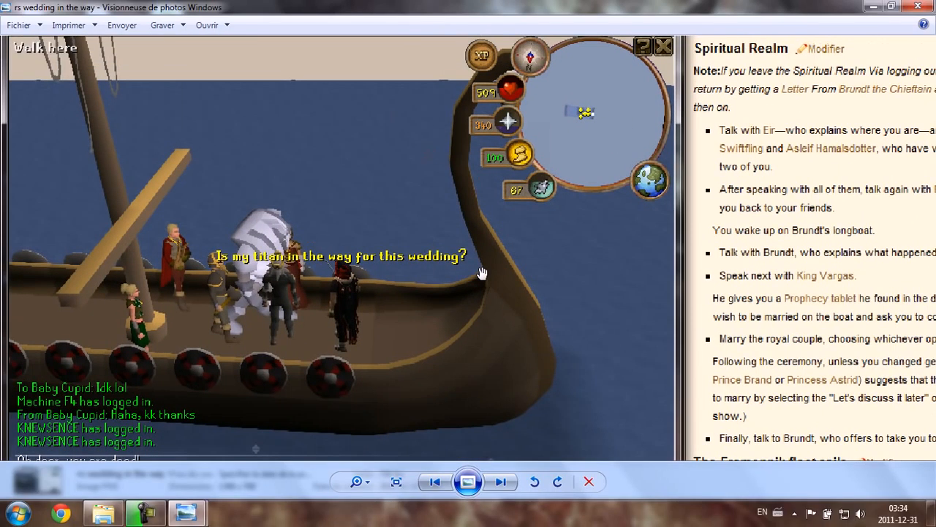
mouse_move(376, 275)
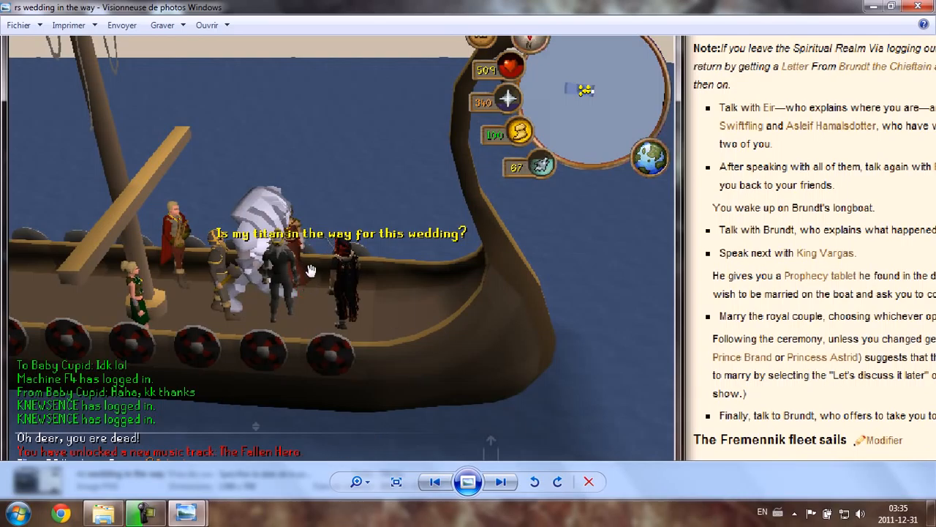
mouse_move(306, 320)
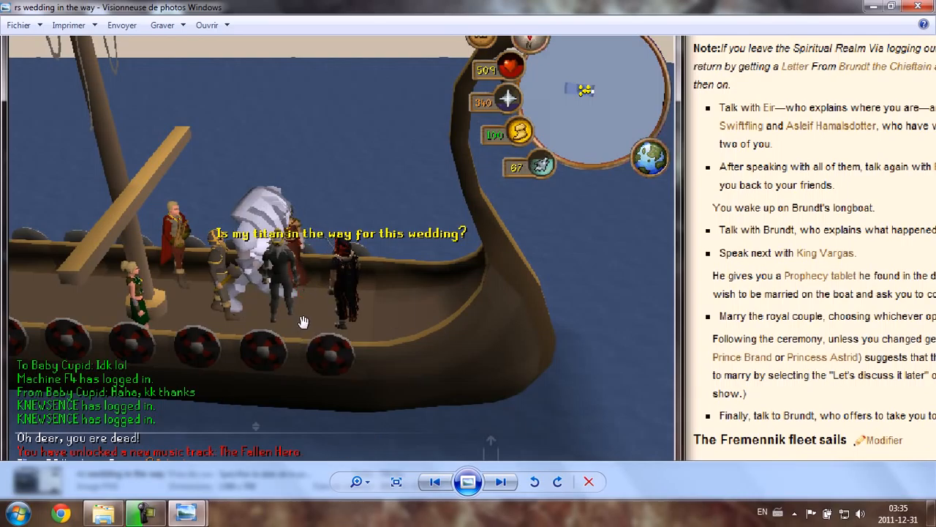
scroll("down", 3)
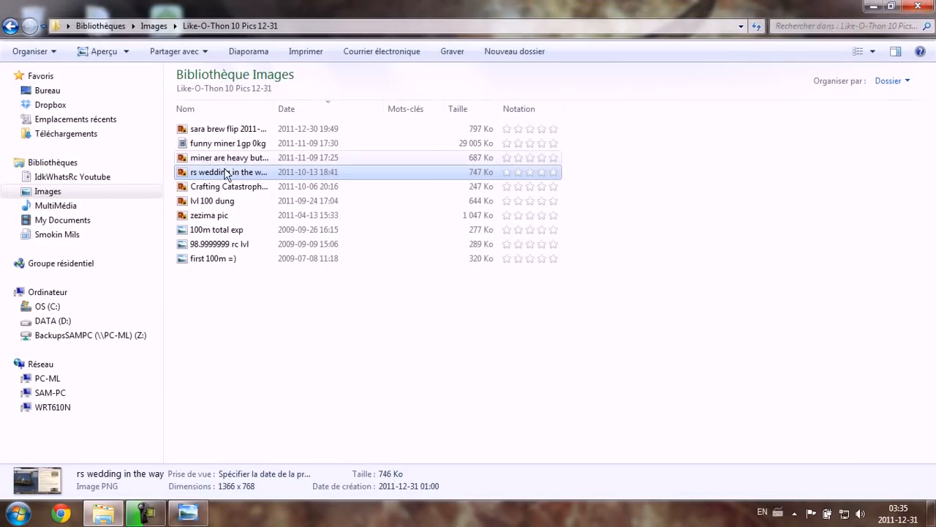
View and close the 'miner are heavy but weight 0kg' screenshot, then highlight the 'funny miner 1gp 0kg' video
left_click(229, 157)
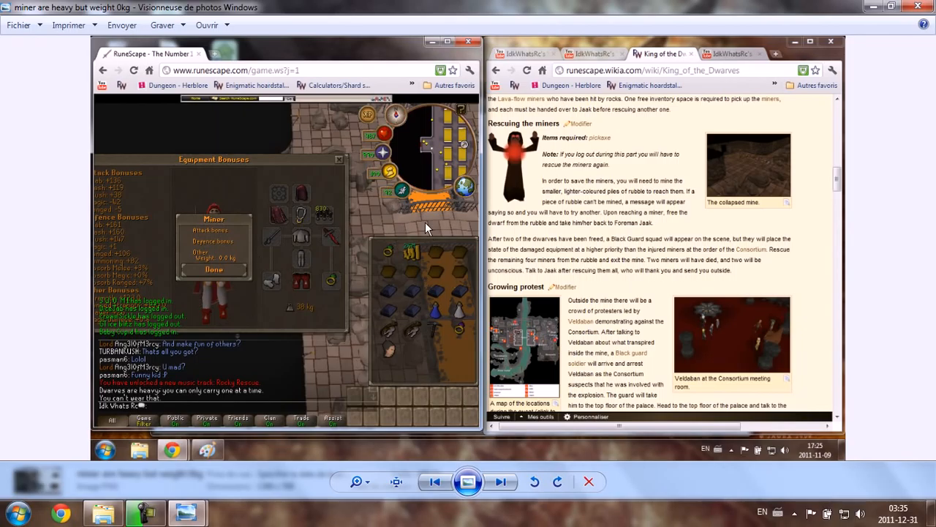
mouse_move(455, 247)
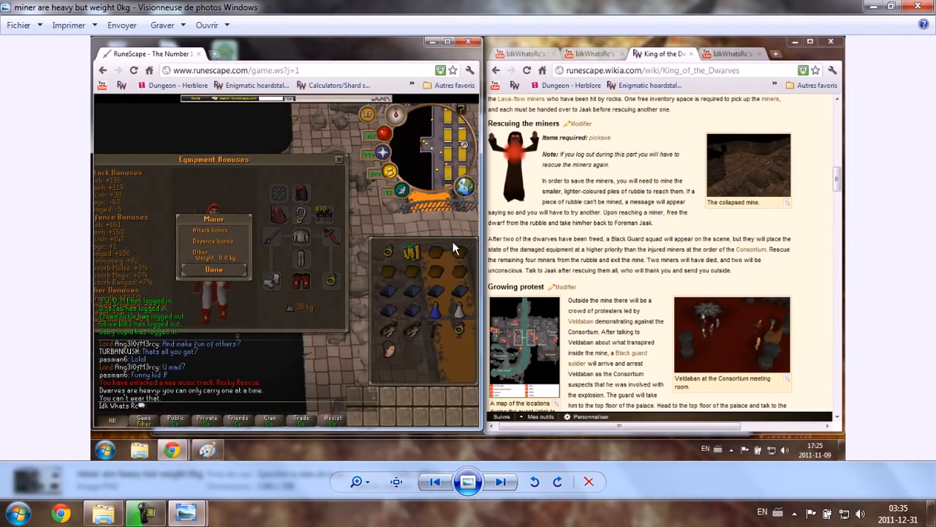
mouse_move(406, 237)
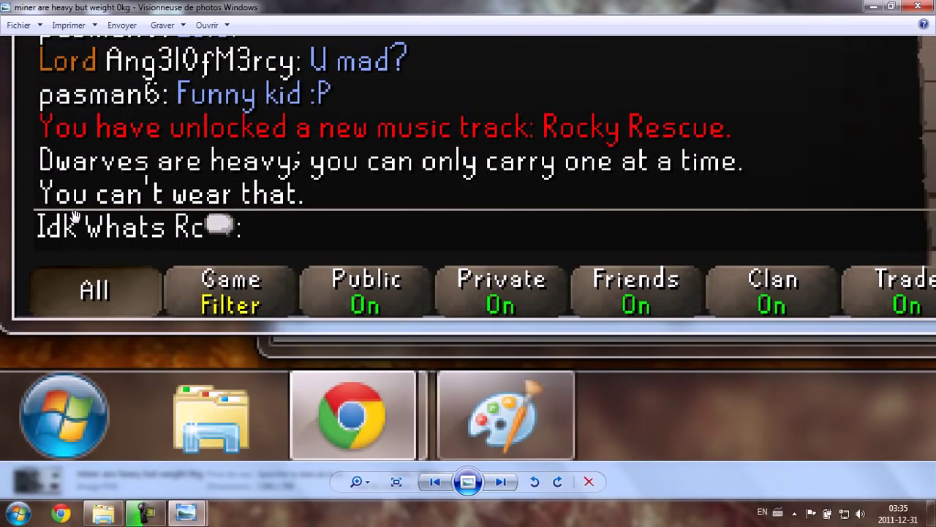
mouse_move(529, 171)
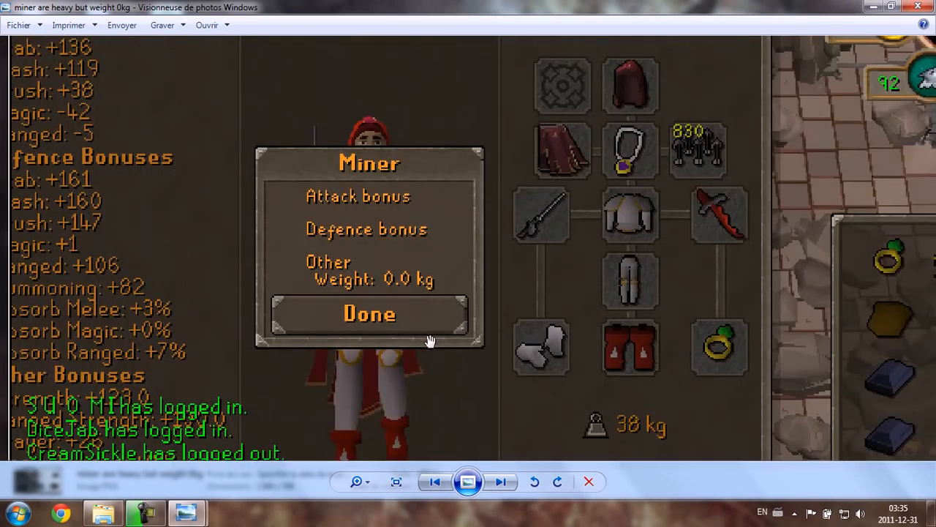
mouse_move(375, 280)
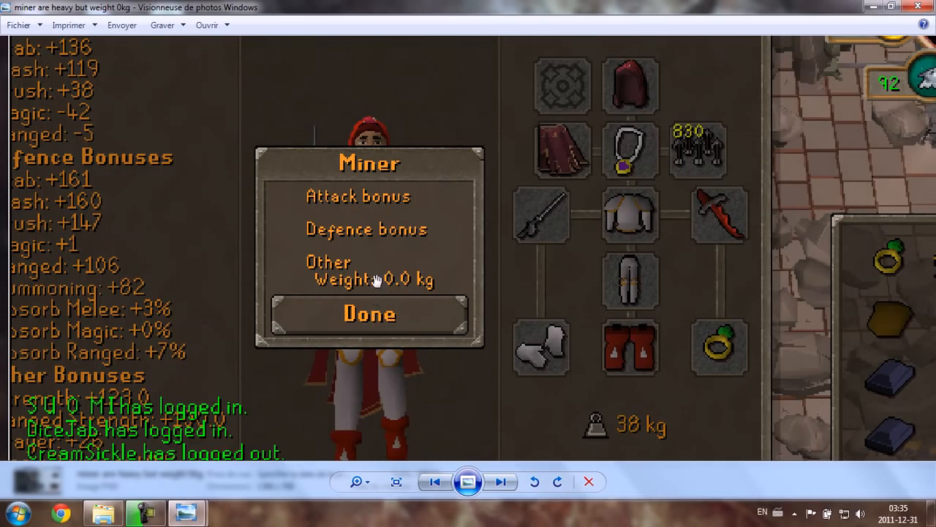
mouse_move(405, 291)
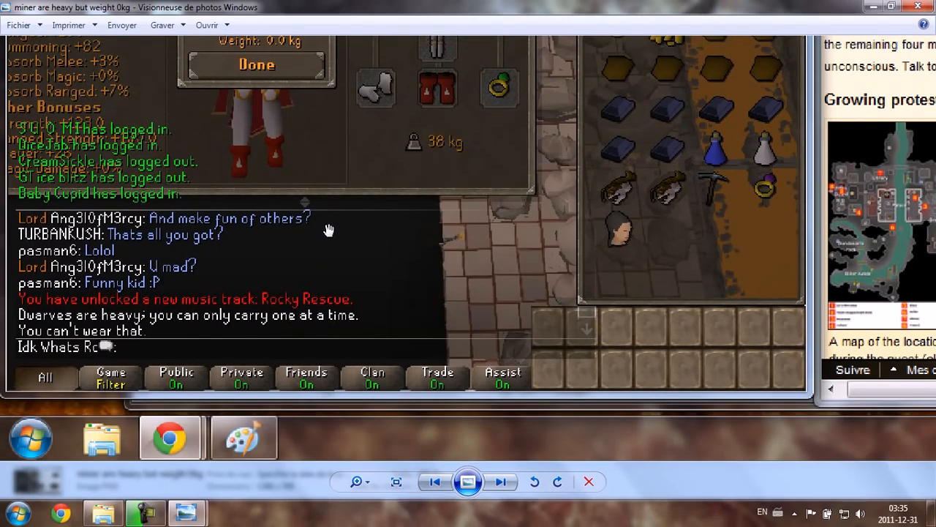
mouse_move(303, 319)
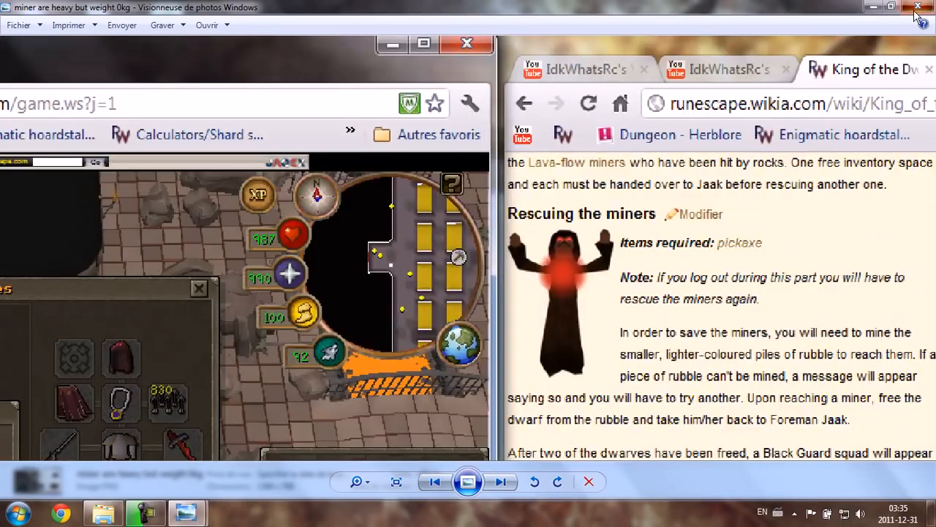
left_click(918, 9)
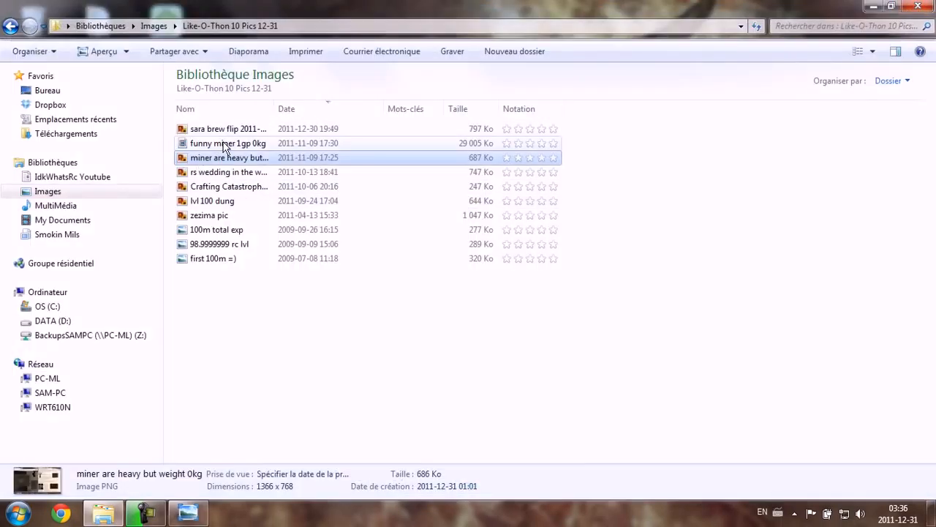
left_click(227, 143)
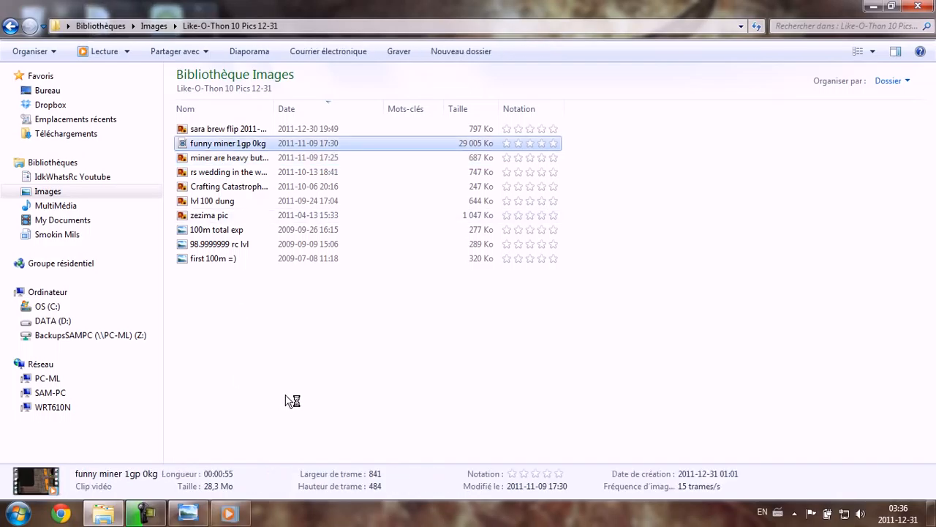
Play the 'funny miner 1gp 0kg' video in Windows Media Player and skip ahead to the rescue
double_click(228, 143)
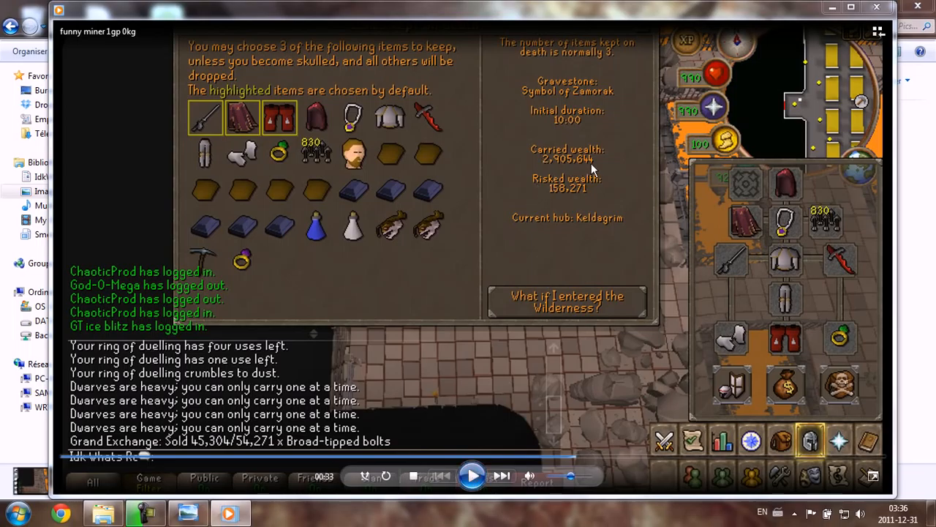
mouse_move(585, 169)
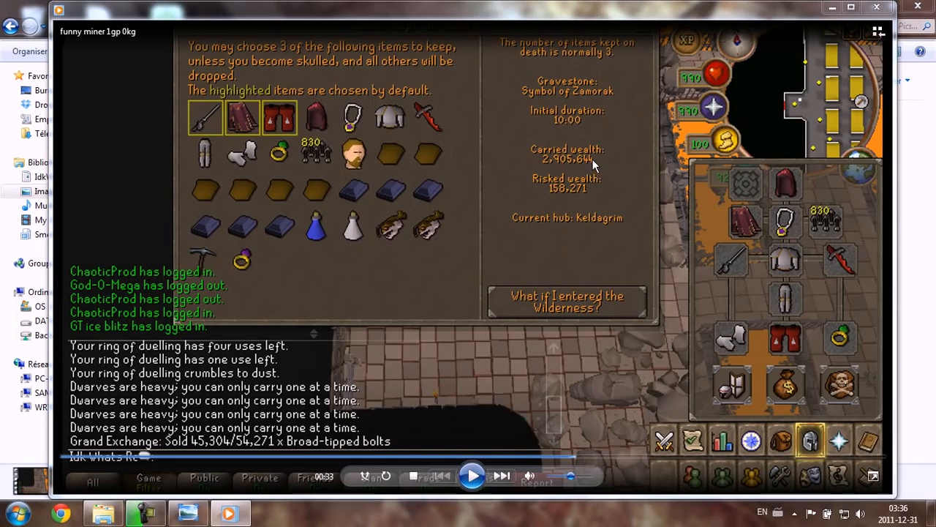
left_click(473, 476)
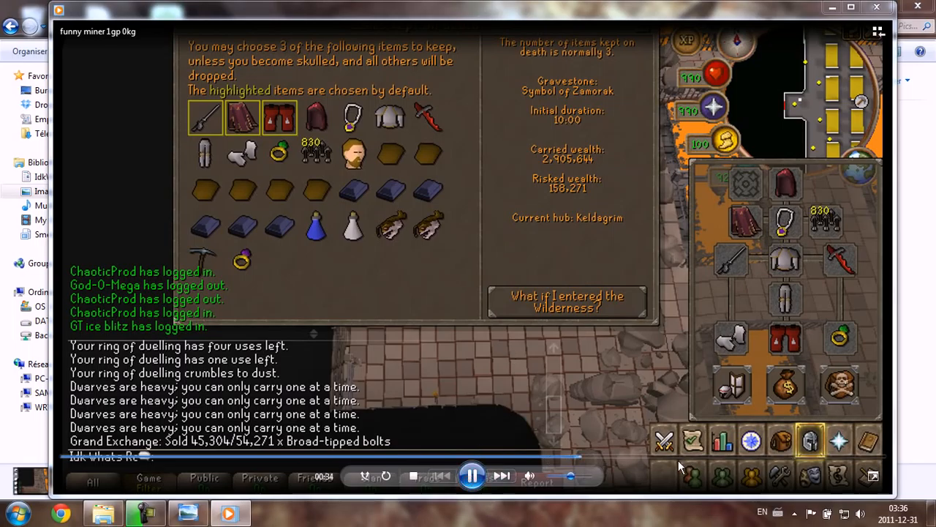
mouse_move(670, 467)
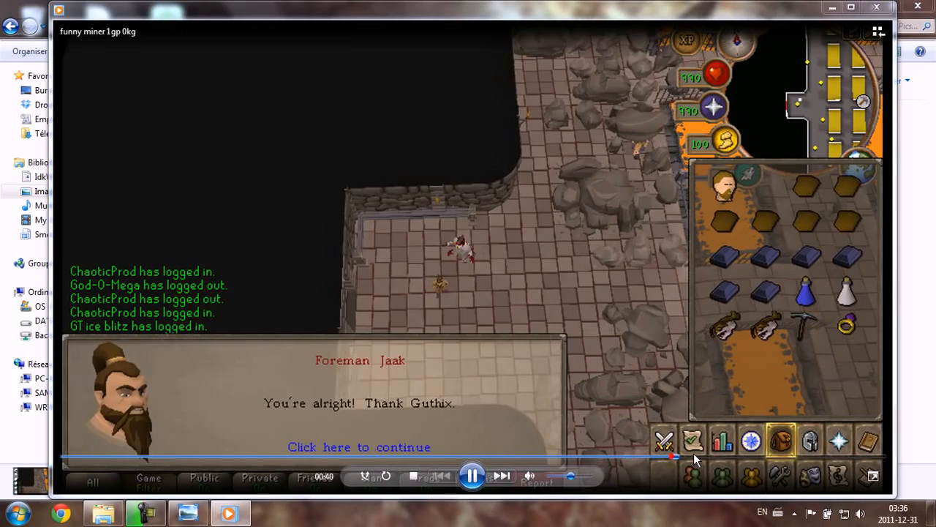
left_click(358, 447)
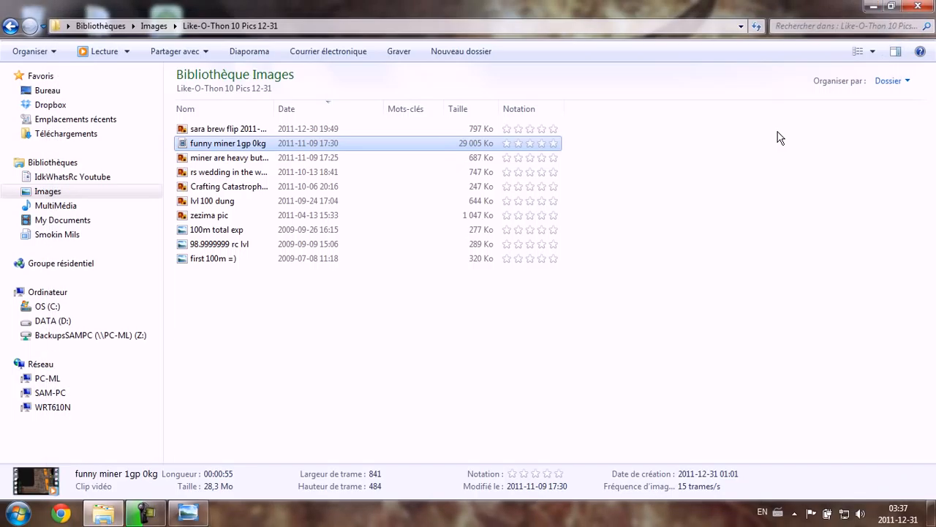
mouse_move(304, 265)
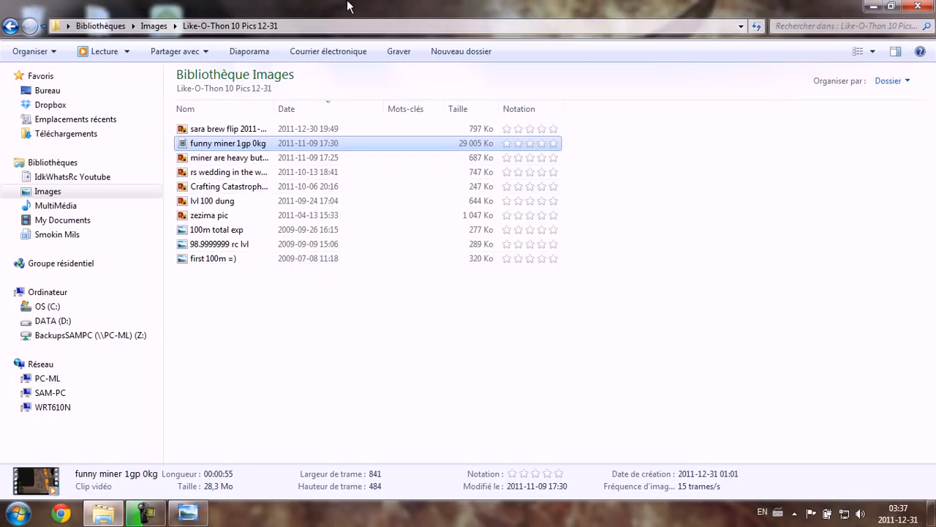
mouse_move(205, 129)
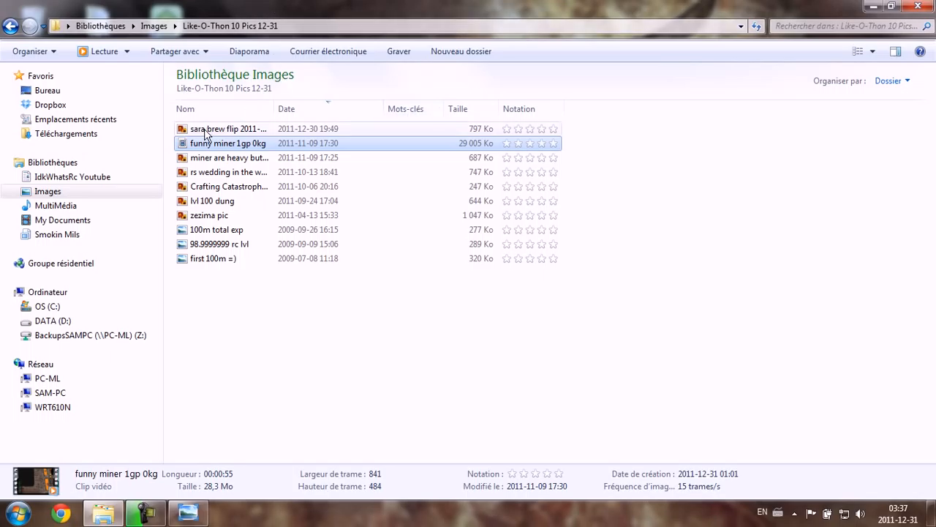
Select the 'sara brew flip 2011-12-30' screenshot in the Like-O-Thon folder
left_click(214, 134)
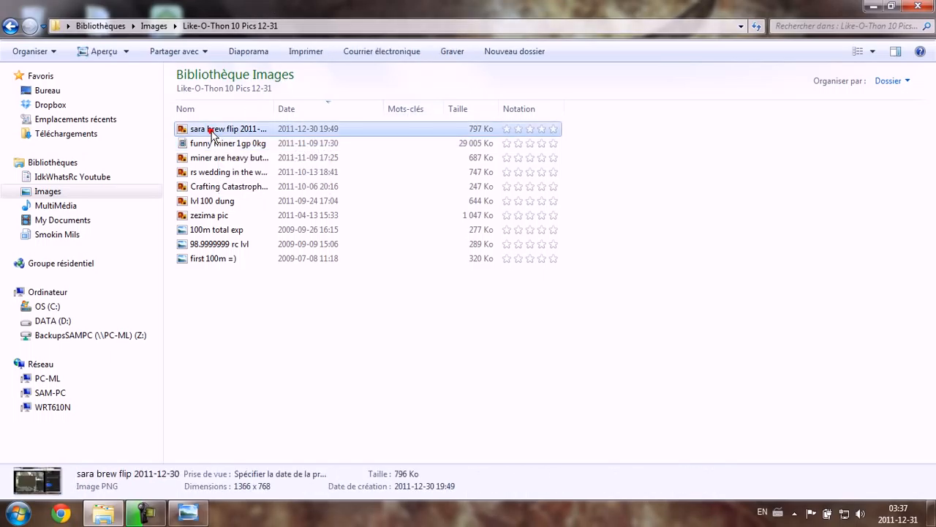
View the sara brew flip screenshot showing Saradomin brew and Combat potion gp trades
double_click(212, 129)
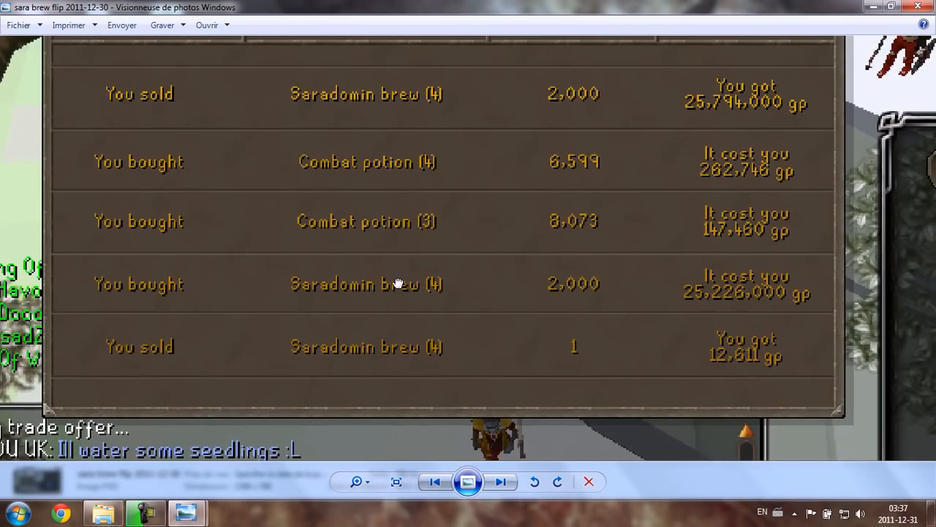
mouse_move(679, 114)
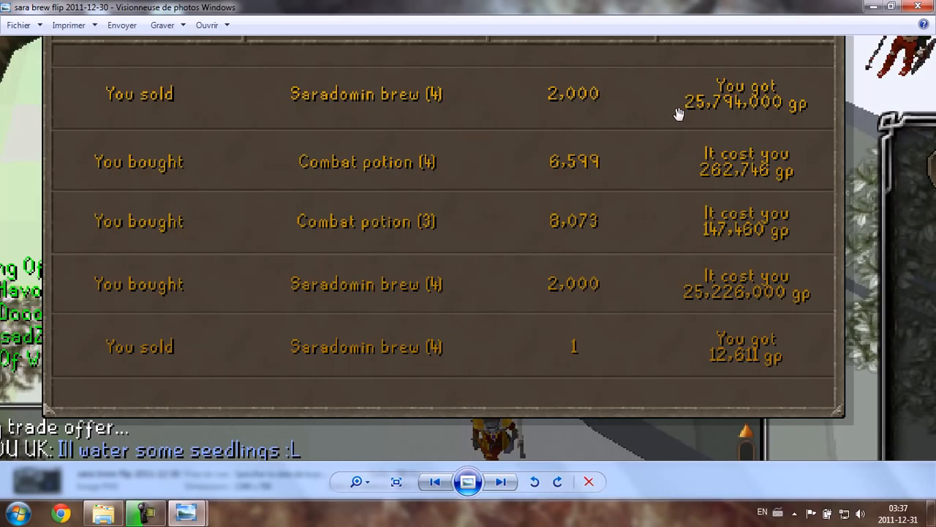
mouse_move(410, 200)
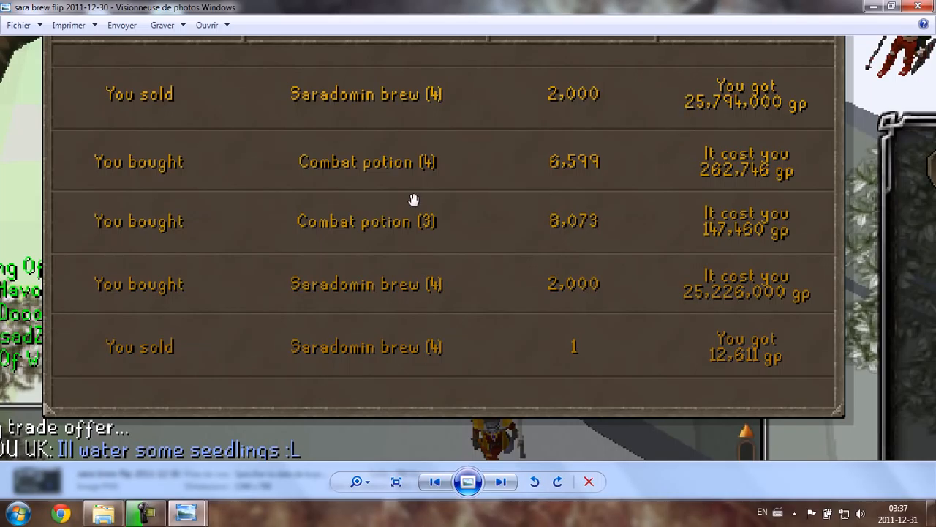
mouse_move(412, 198)
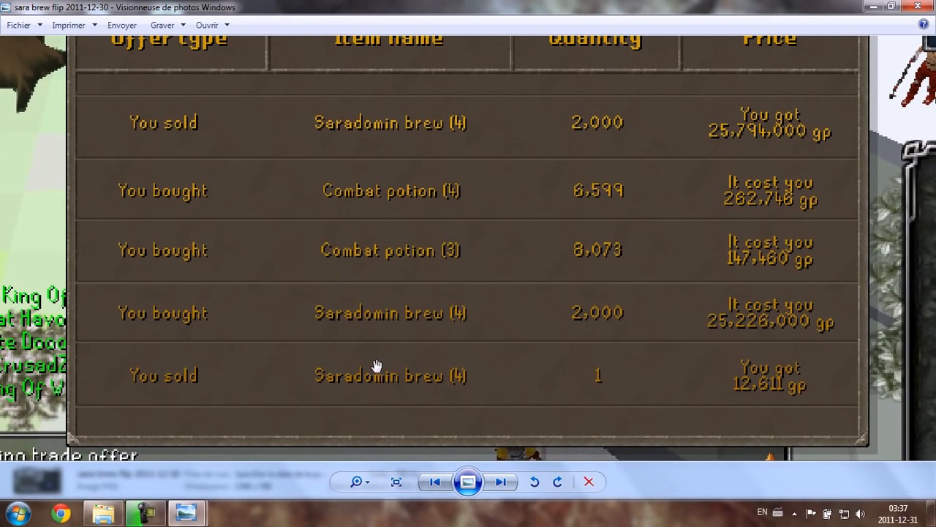
mouse_move(403, 337)
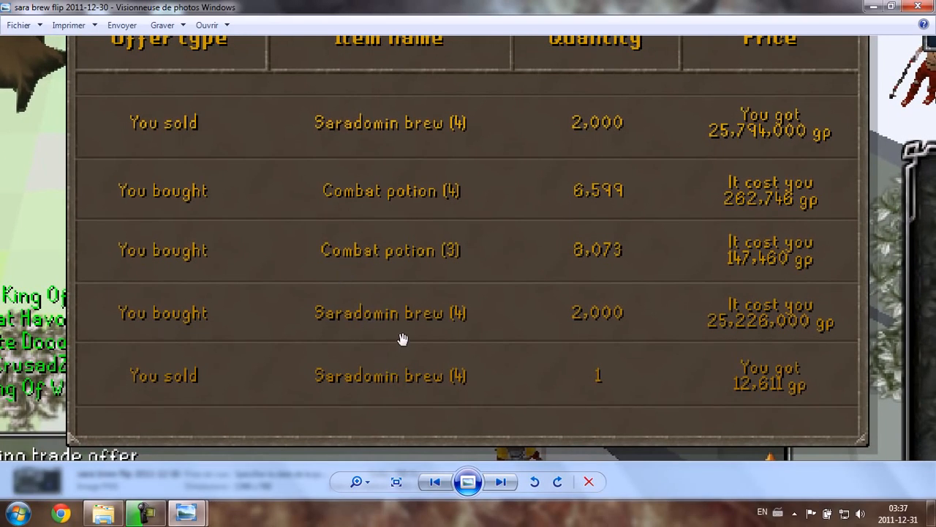
mouse_move(174, 336)
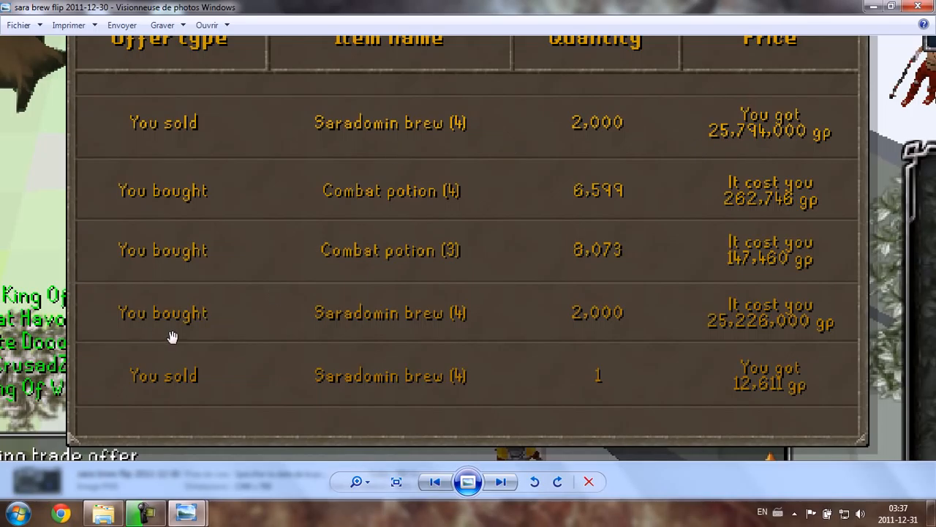
mouse_move(765, 343)
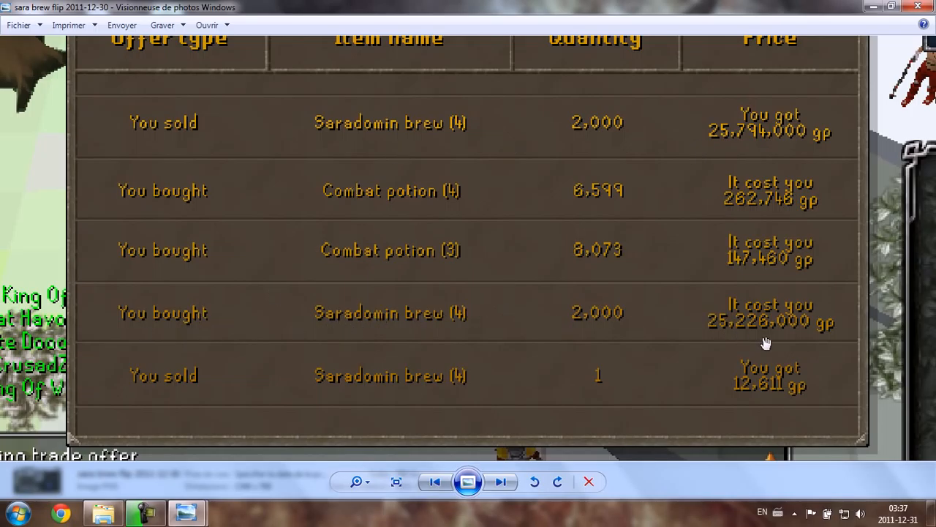
mouse_move(717, 148)
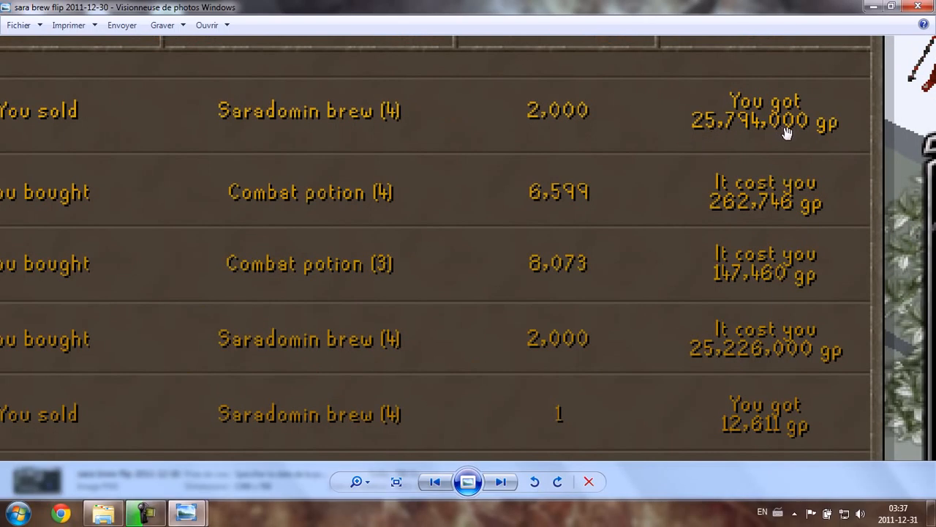
mouse_move(753, 132)
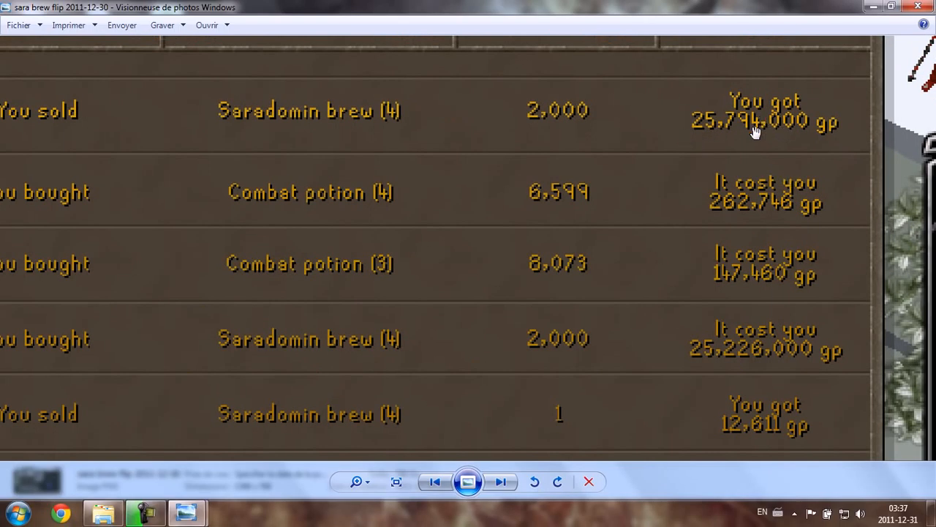
mouse_move(733, 137)
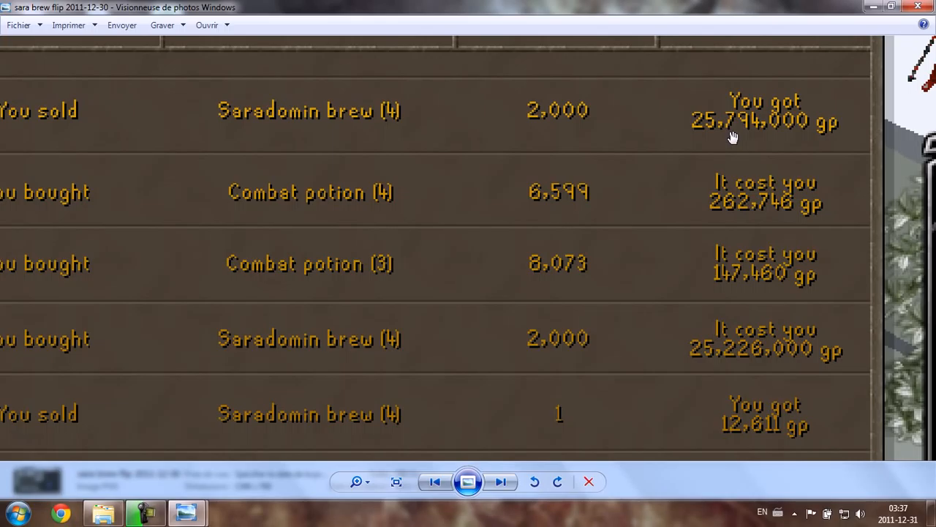
mouse_move(684, 155)
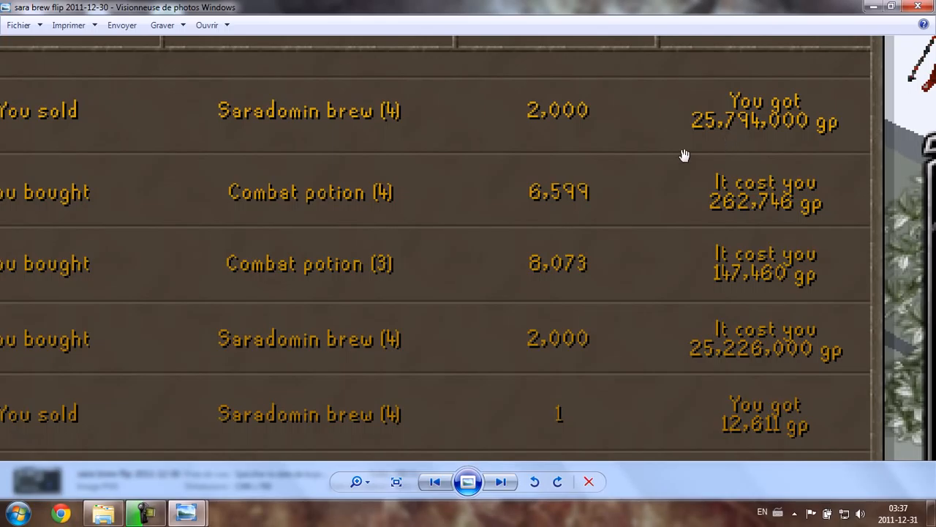